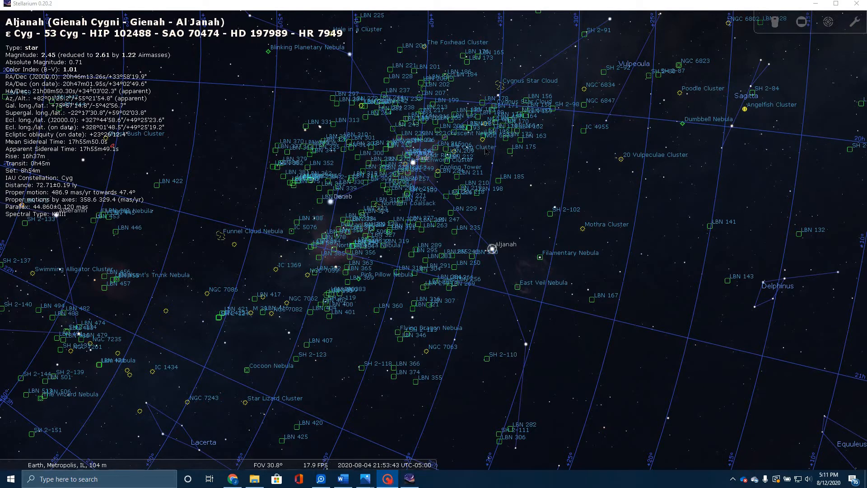
Step: Scroll out in Stellarium to reframe the sky around Aljanah and the Veil arcs
scroll("down", 3)
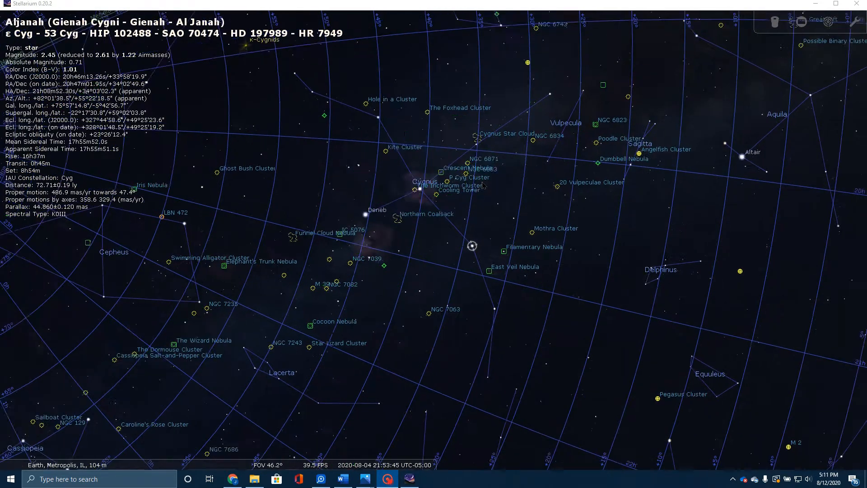
scroll("down", 3)
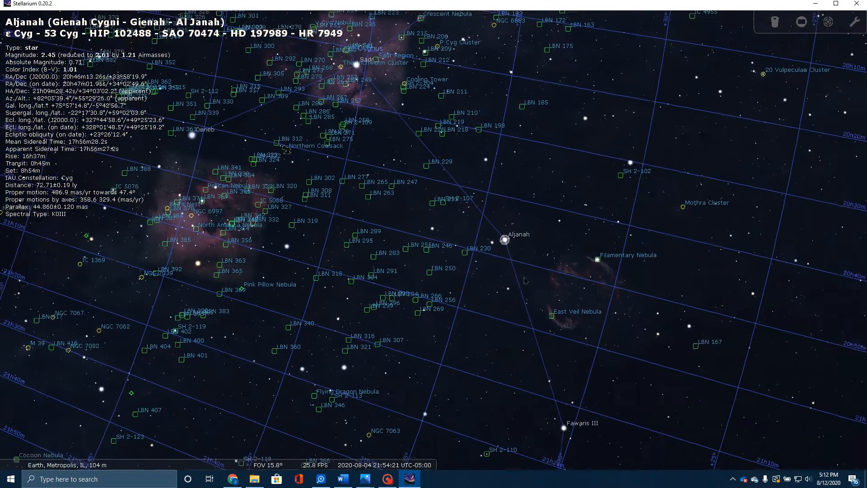
Step: Zoom in until the Veil Nebula loop fills the Stellarium view beside Aljanah
scroll("up", 3)
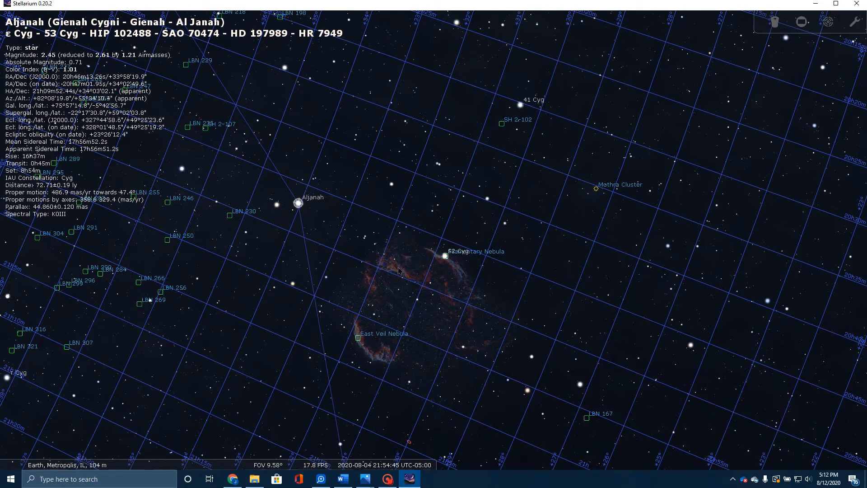
scroll("up", 3)
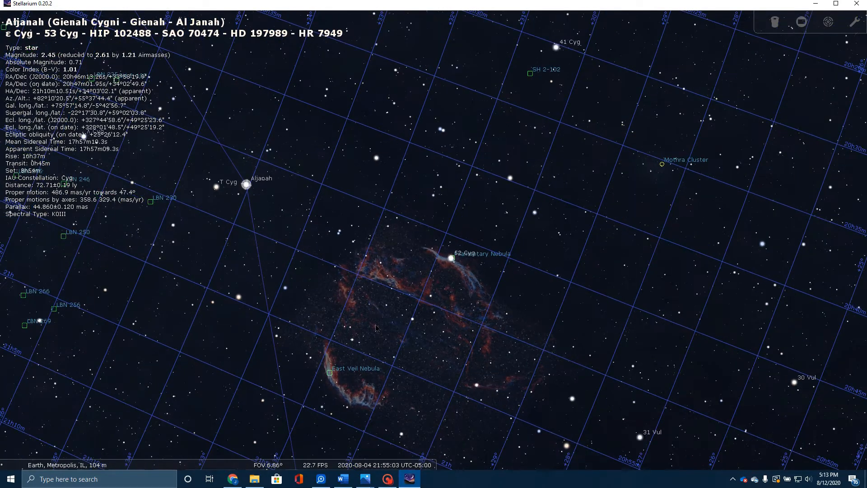
scroll("down", 3)
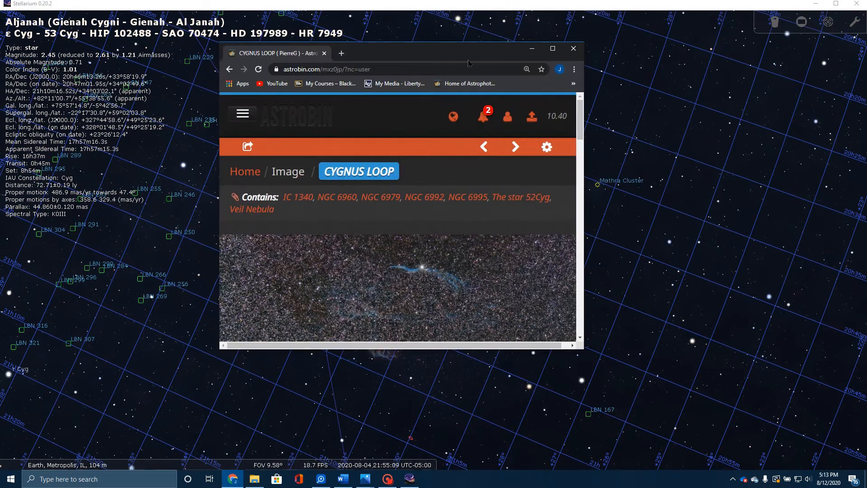
Step: Maximize the AstroBin CYGNUS LOOP page to view the annotated NGC 6992 image
left_click(553, 48)
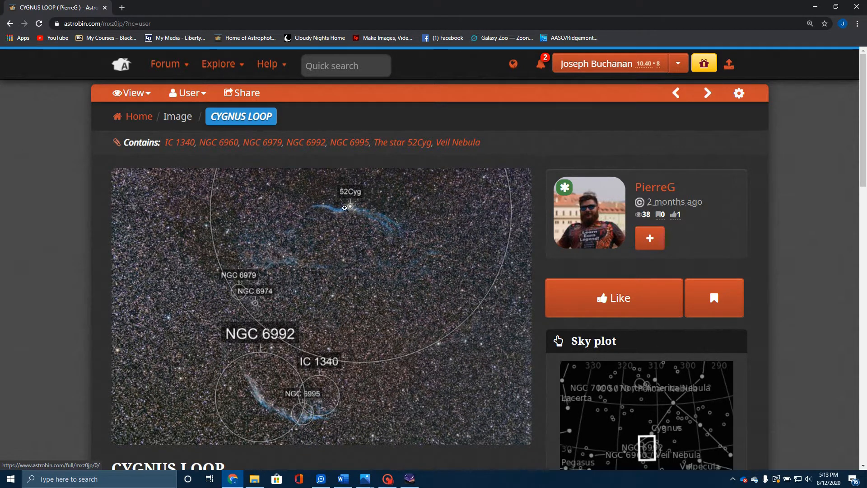
mouse_move(398, 244)
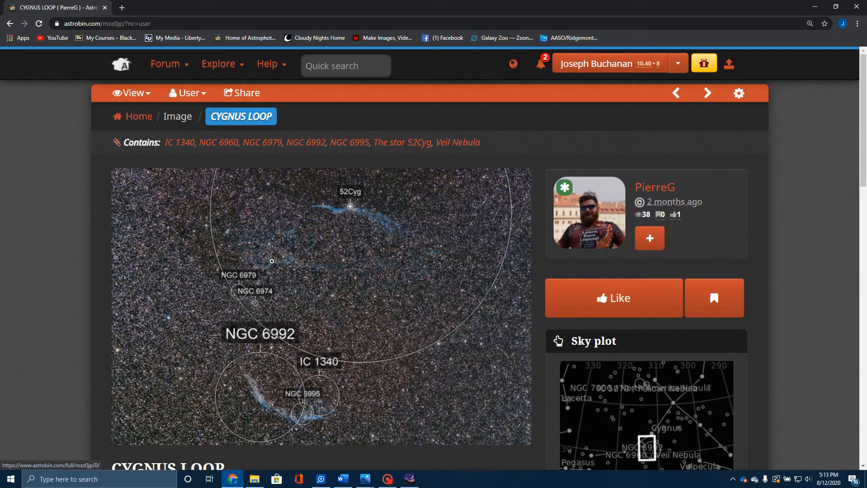
mouse_move(260, 246)
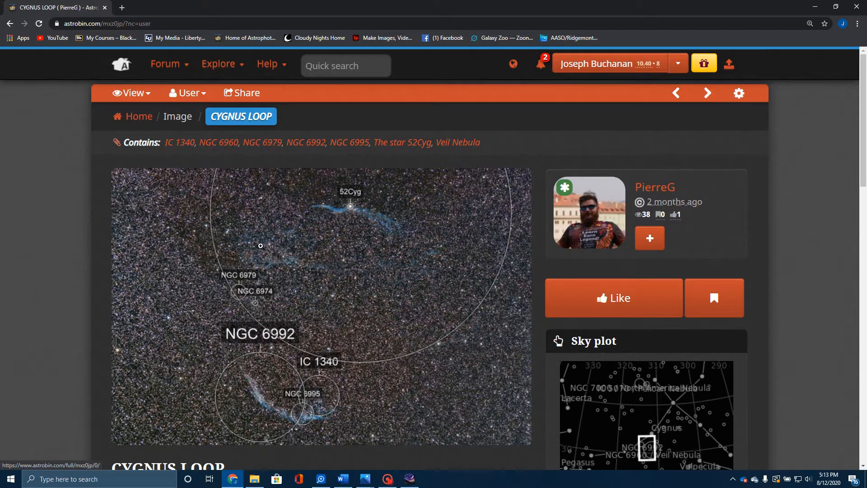
mouse_move(368, 342)
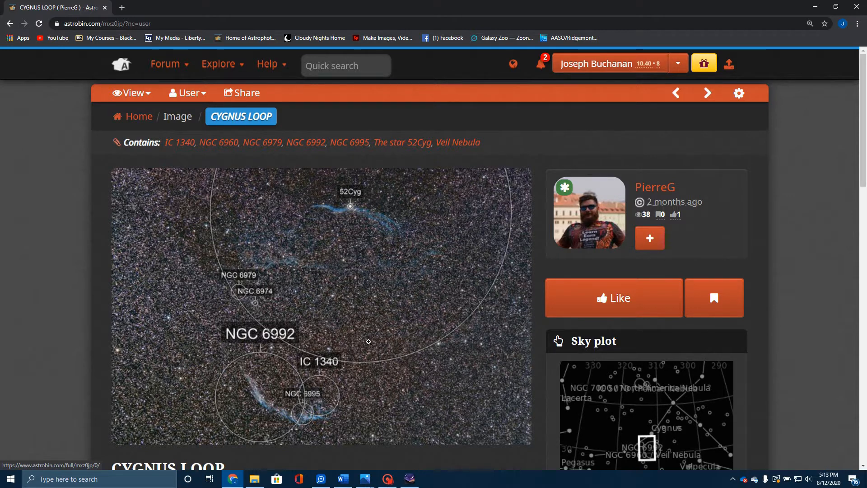
mouse_move(258, 288)
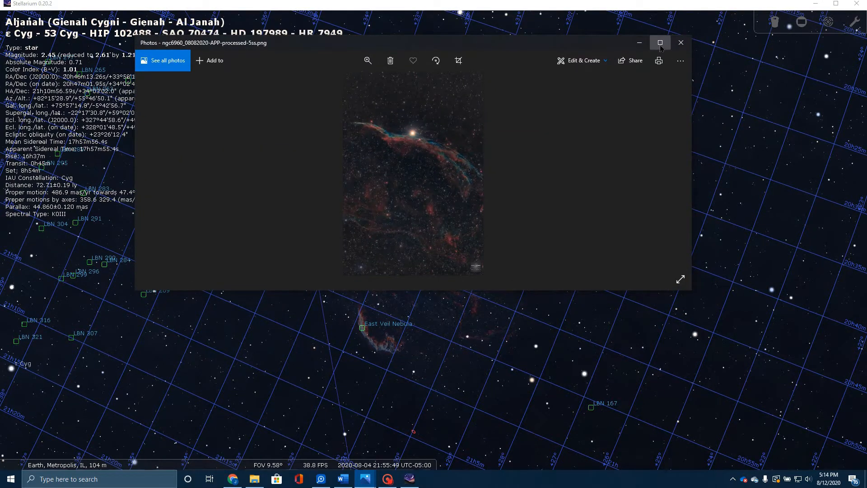
Step: Maximize the Western Veil photo in Windows Photos and bring up the zoom control
left_click(660, 42)
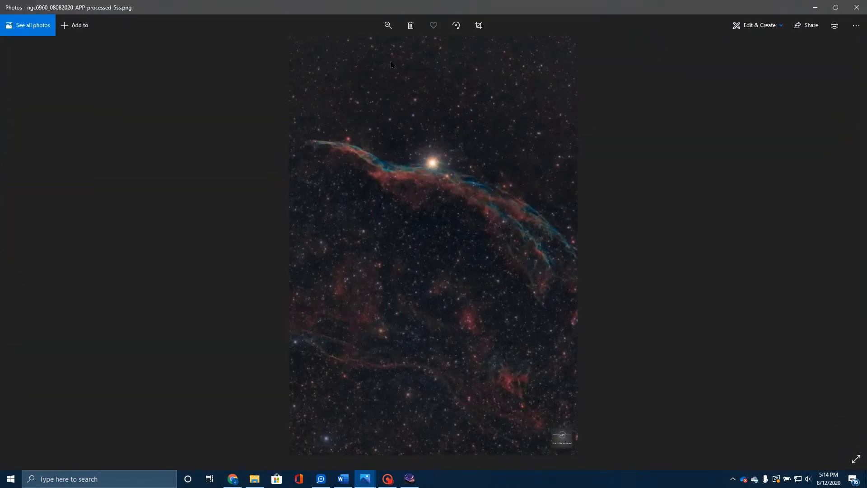
left_click(388, 24)
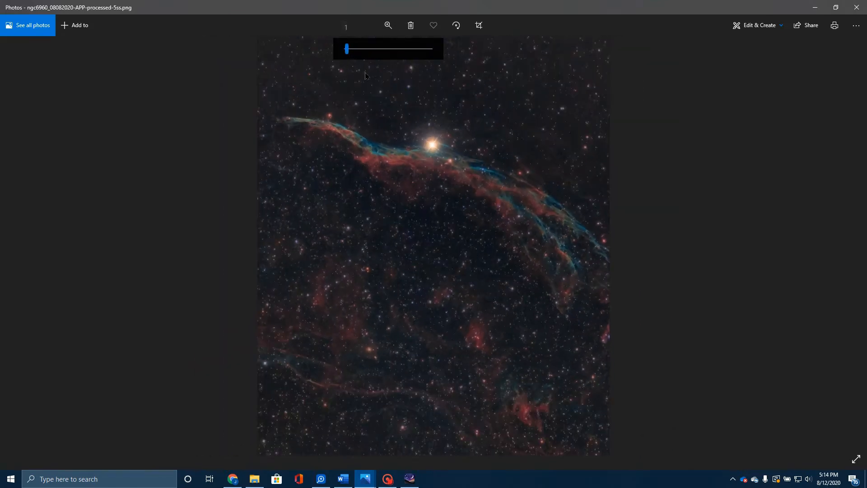
mouse_move(469, 331)
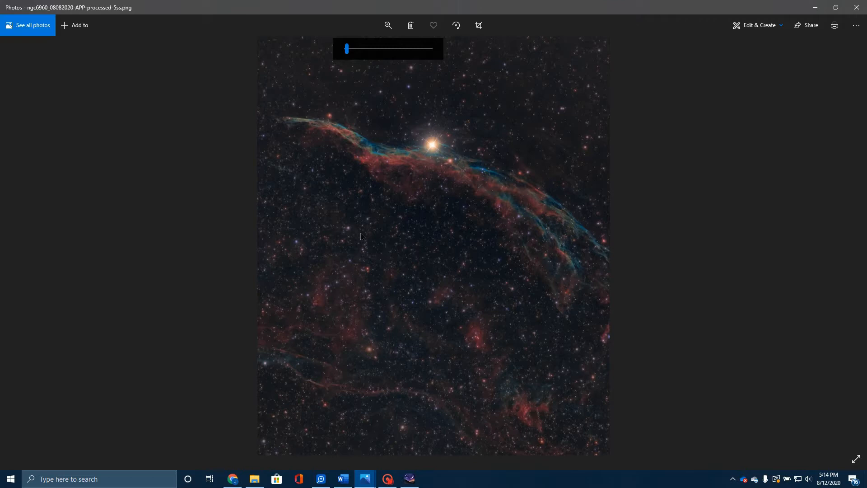
mouse_move(553, 342)
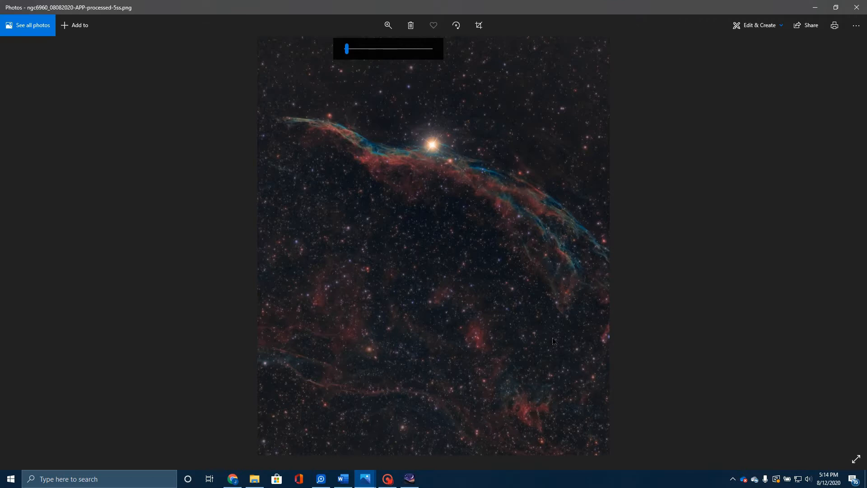
mouse_move(401, 271)
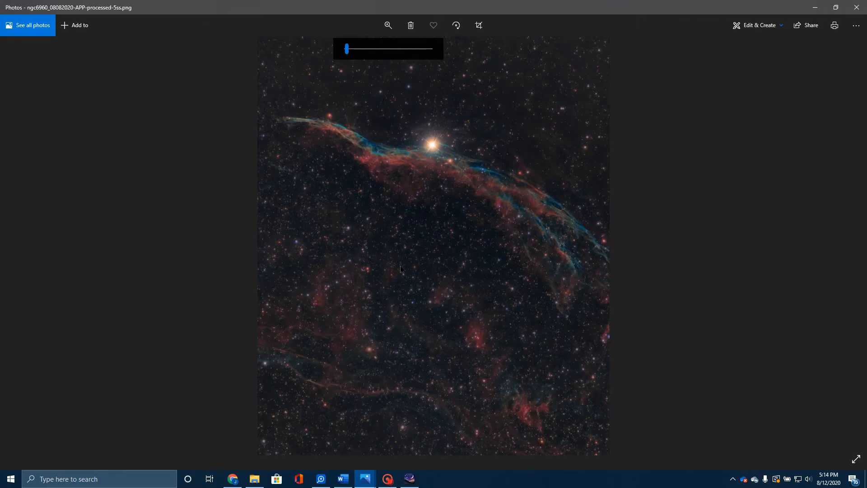
mouse_move(563, 259)
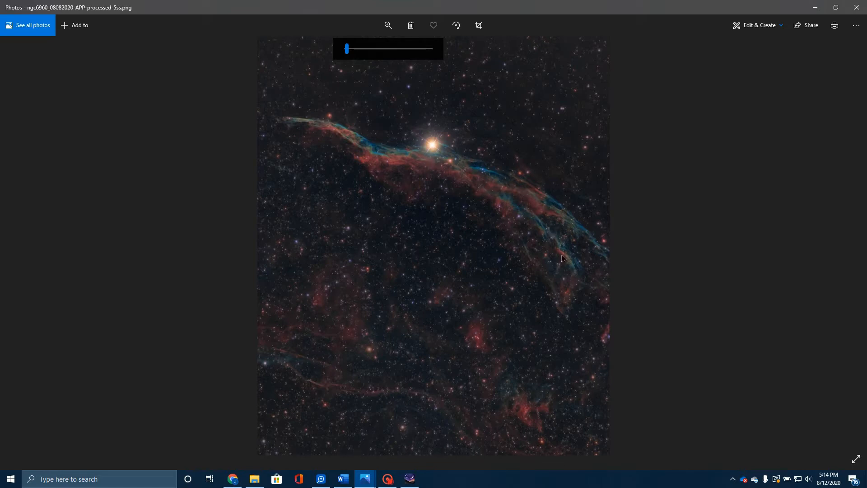
mouse_move(304, 119)
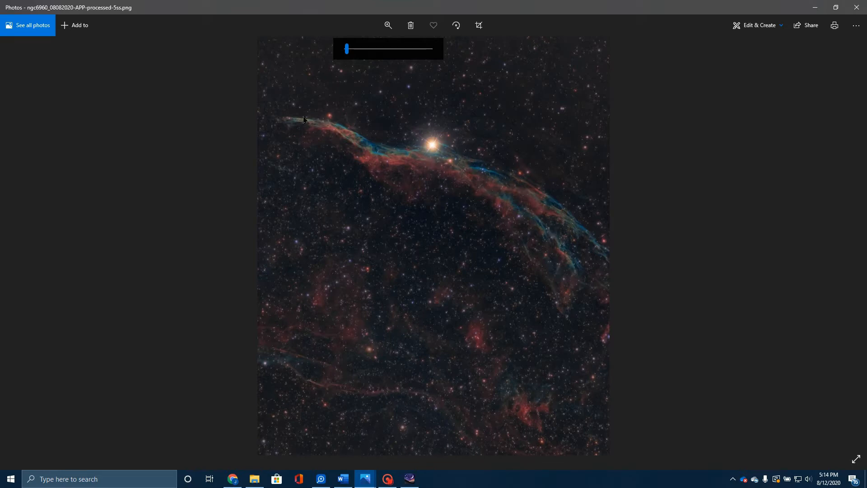
mouse_move(412, 171)
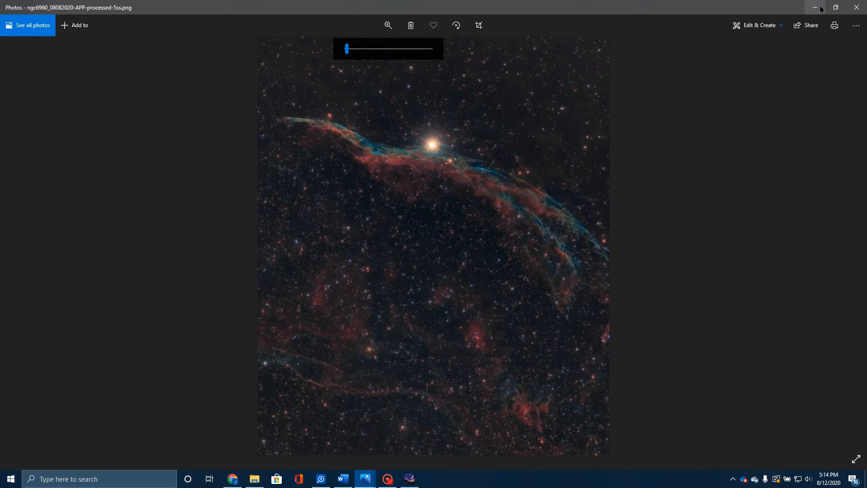
left_click(409, 479)
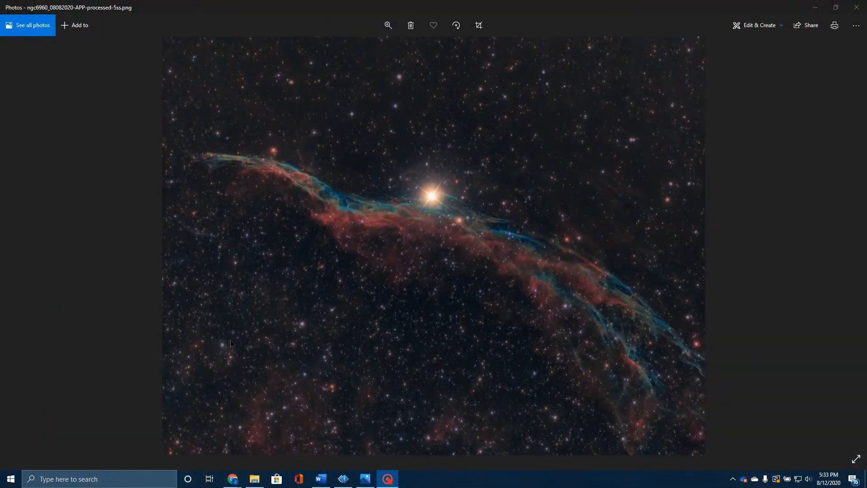
mouse_move(376, 337)
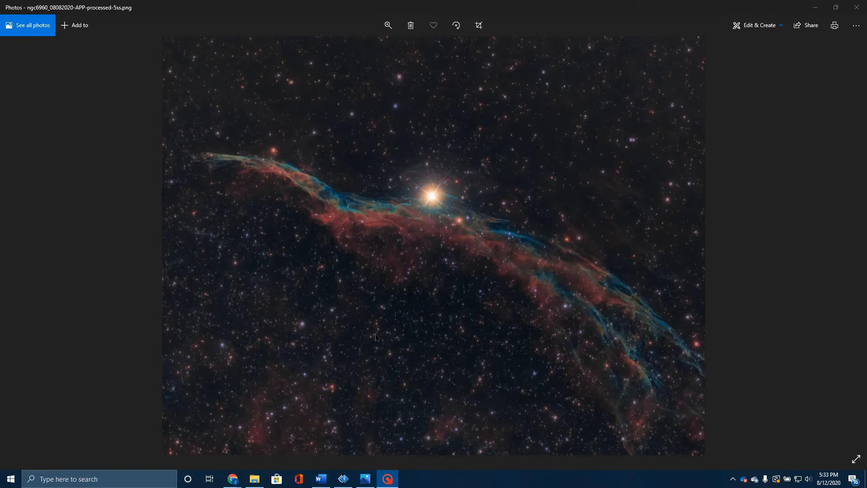
mouse_move(255, 157)
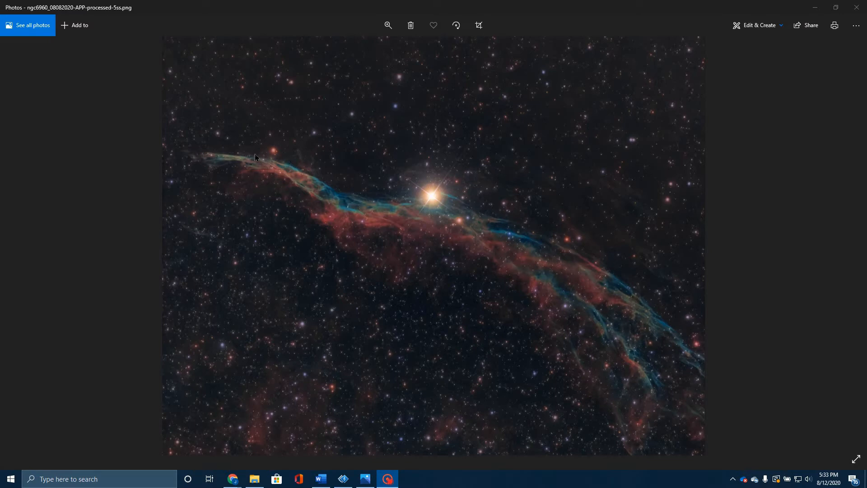
mouse_move(374, 284)
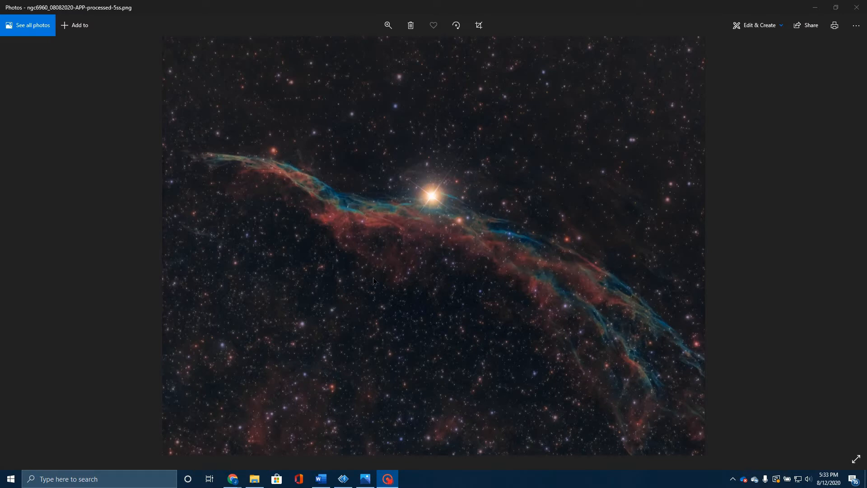
mouse_move(453, 187)
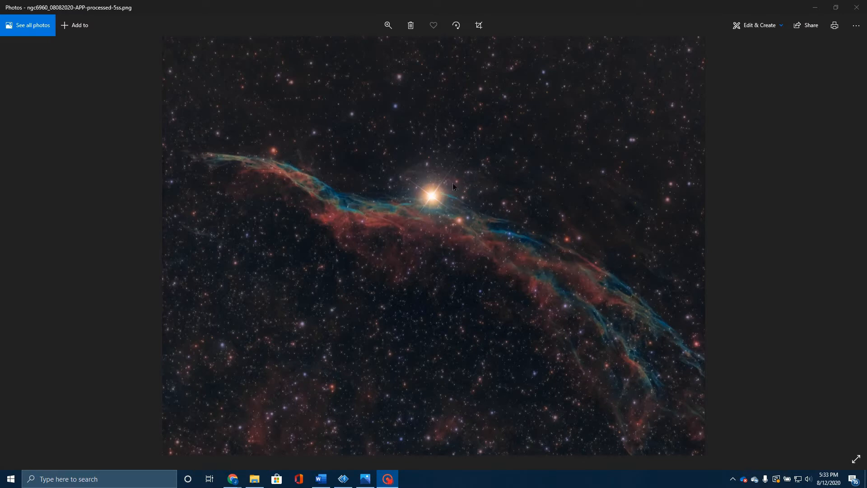
mouse_move(419, 179)
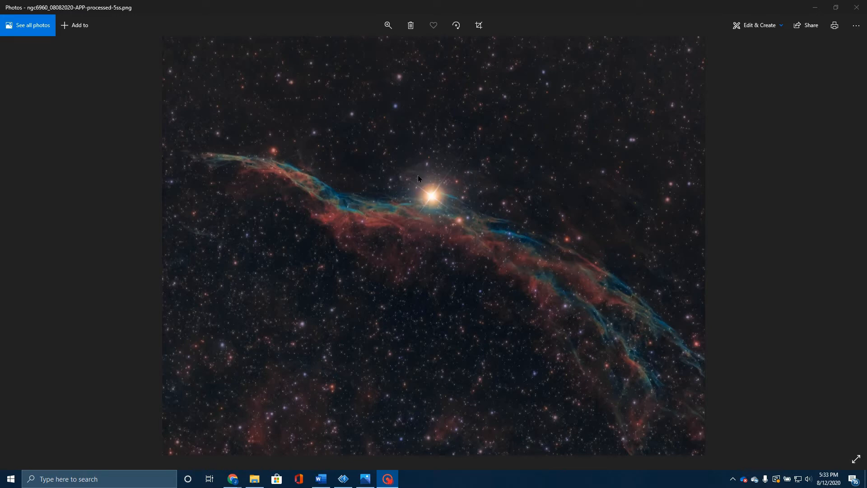
mouse_move(408, 202)
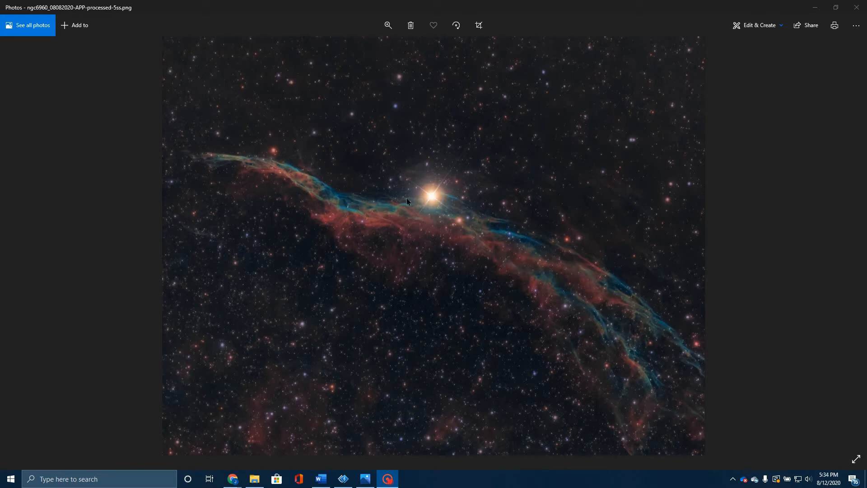
mouse_move(242, 463)
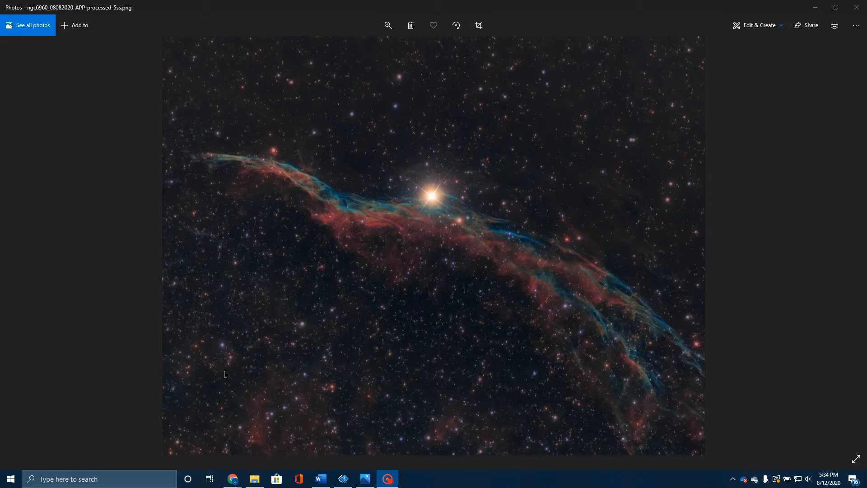
mouse_move(184, 299)
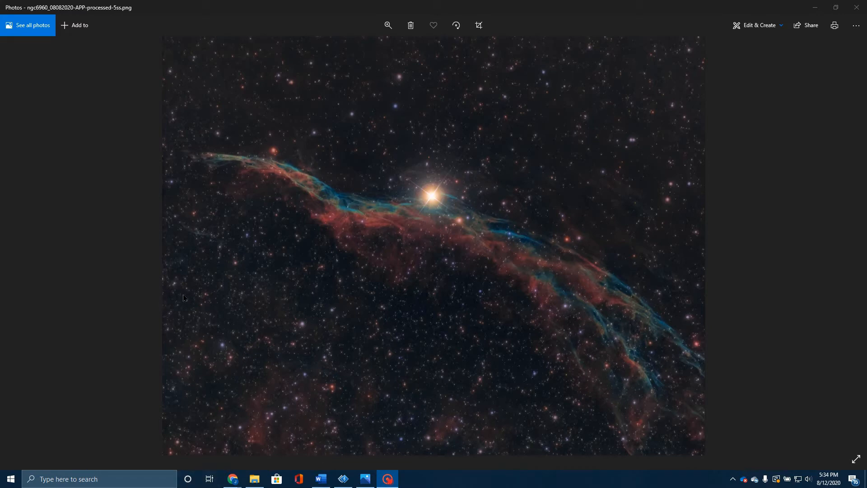
mouse_move(147, 279)
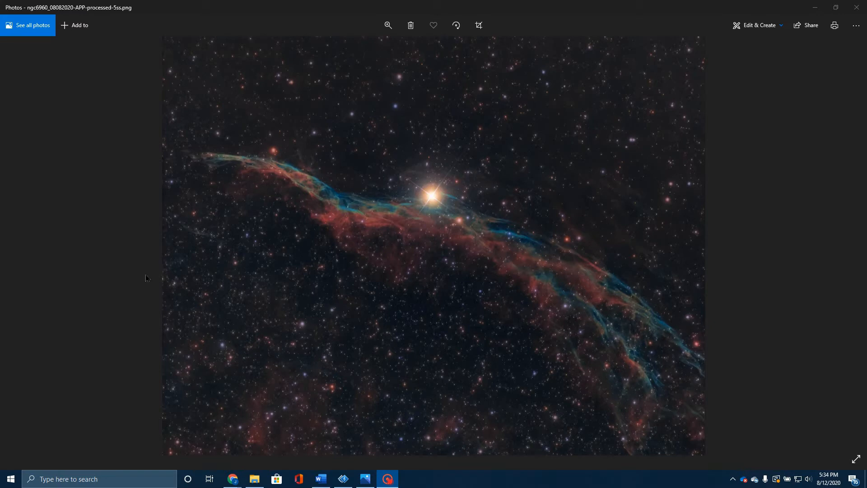
mouse_move(169, 277)
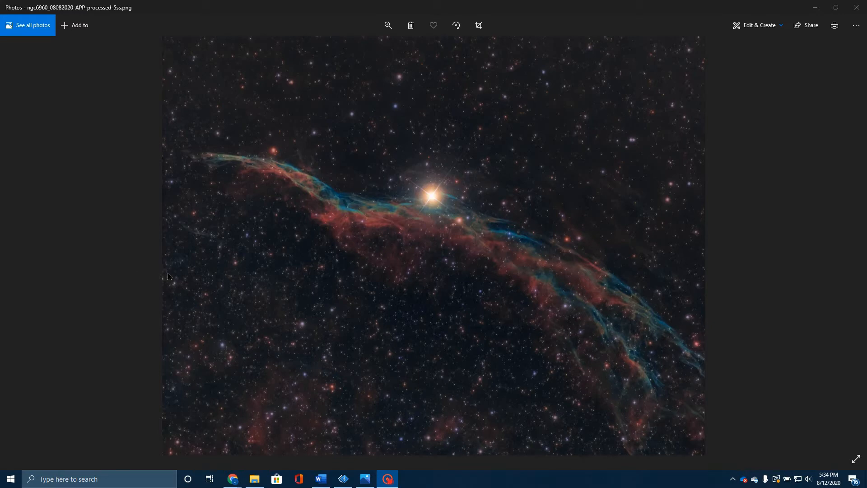
mouse_move(107, 292)
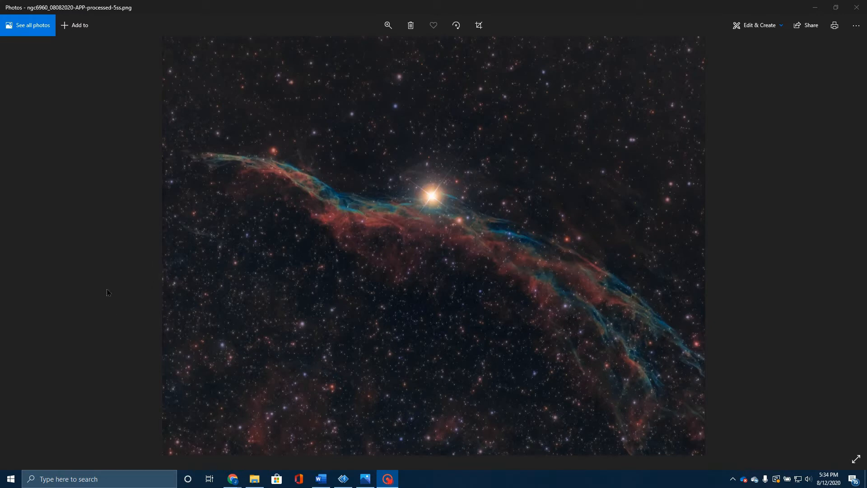
mouse_move(268, 170)
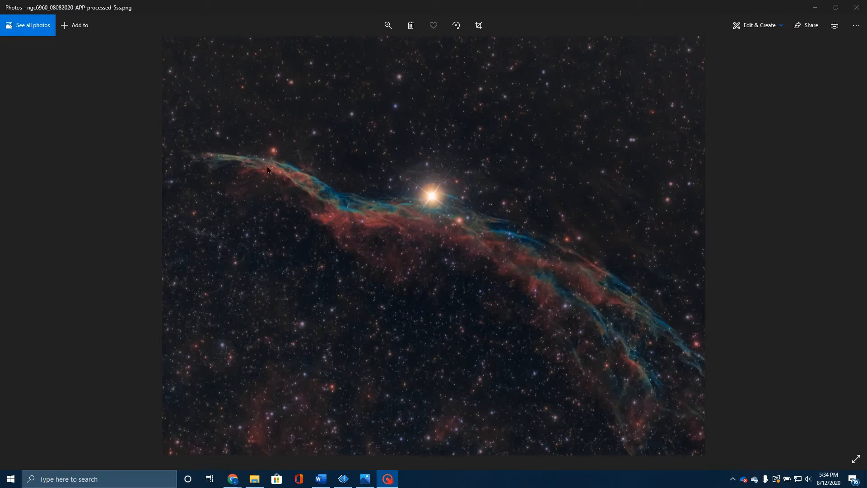
mouse_move(648, 329)
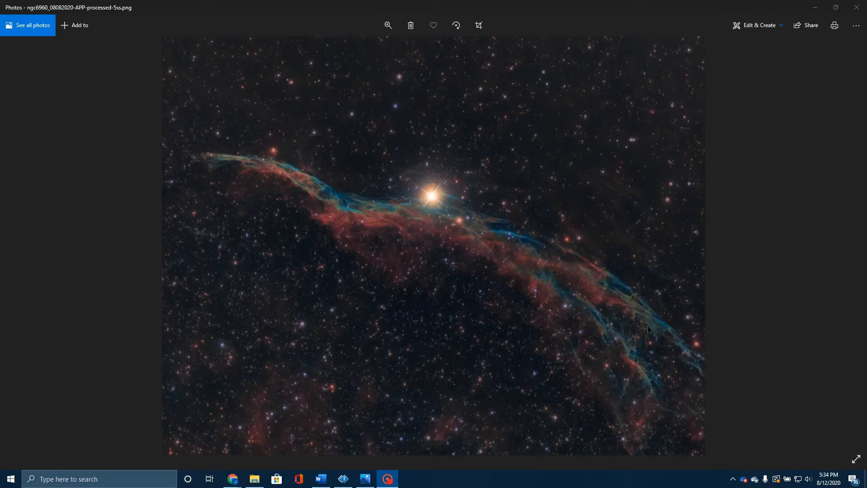
mouse_move(296, 195)
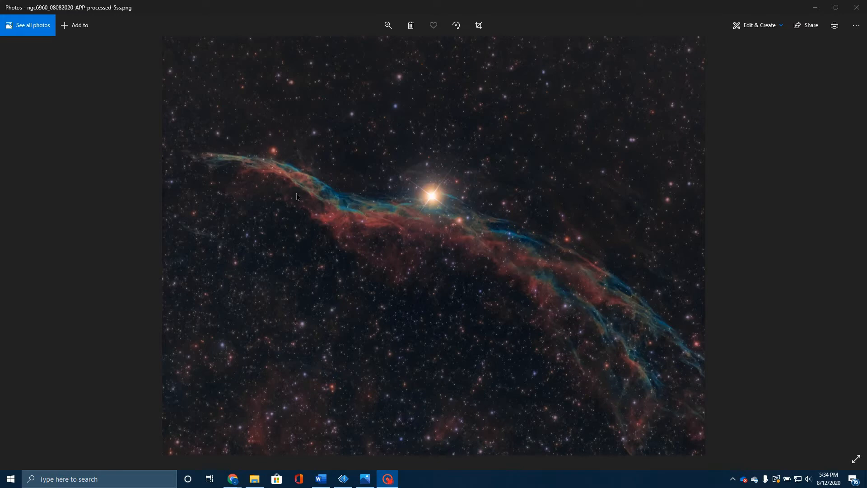
mouse_move(277, 189)
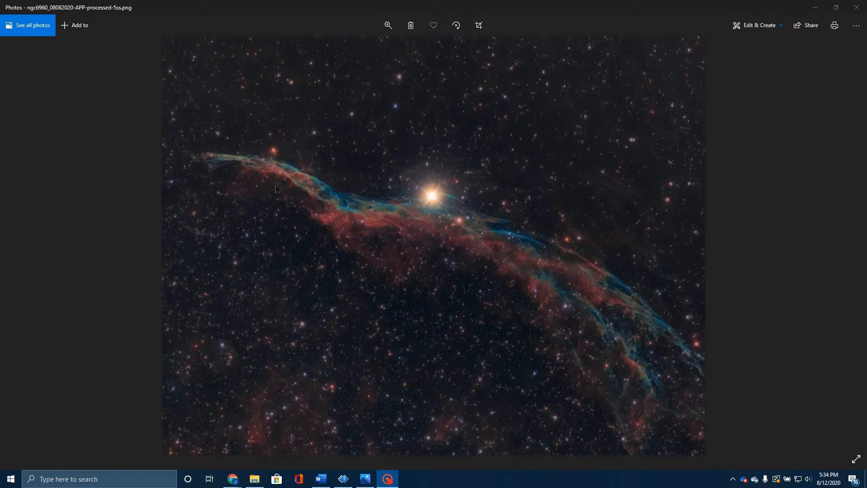
mouse_move(551, 326)
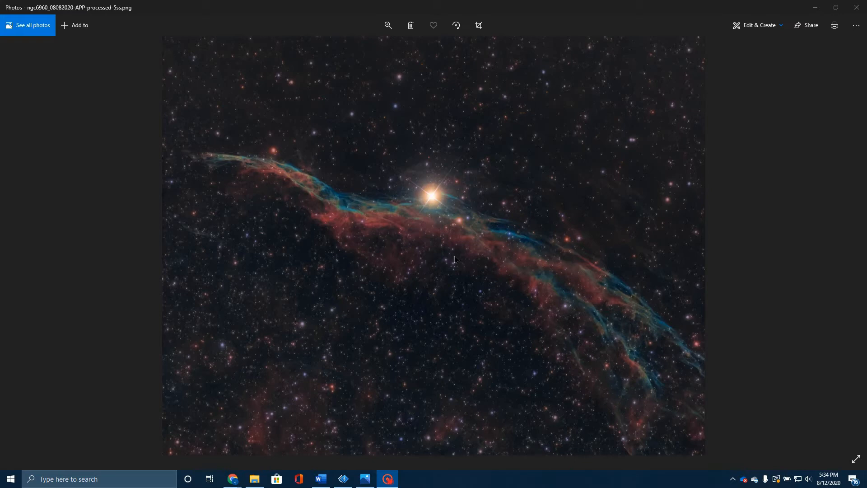
mouse_move(221, 179)
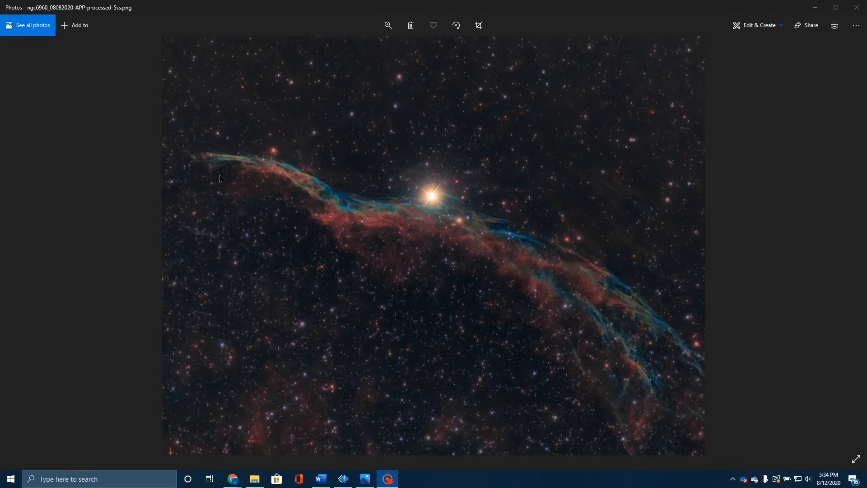
mouse_move(581, 289)
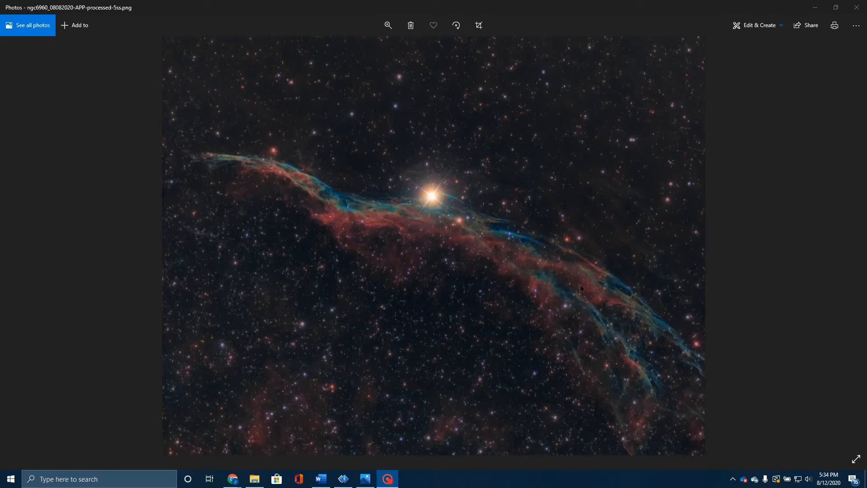
mouse_move(255, 191)
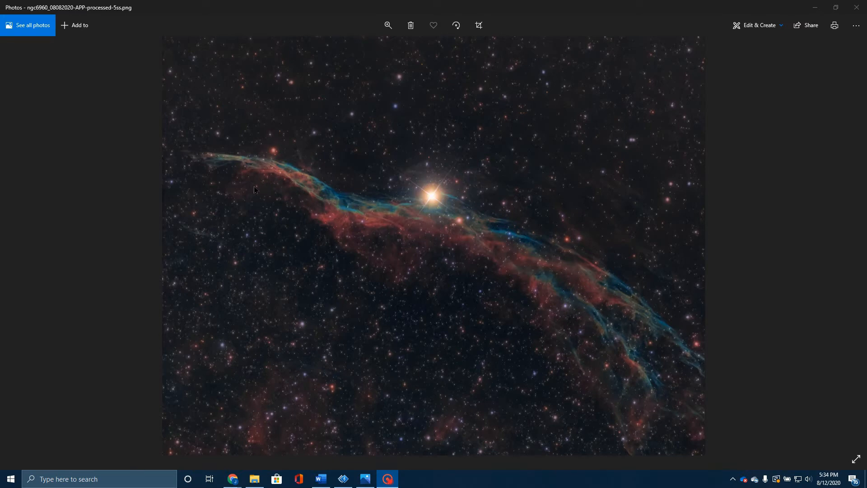
mouse_move(597, 312)
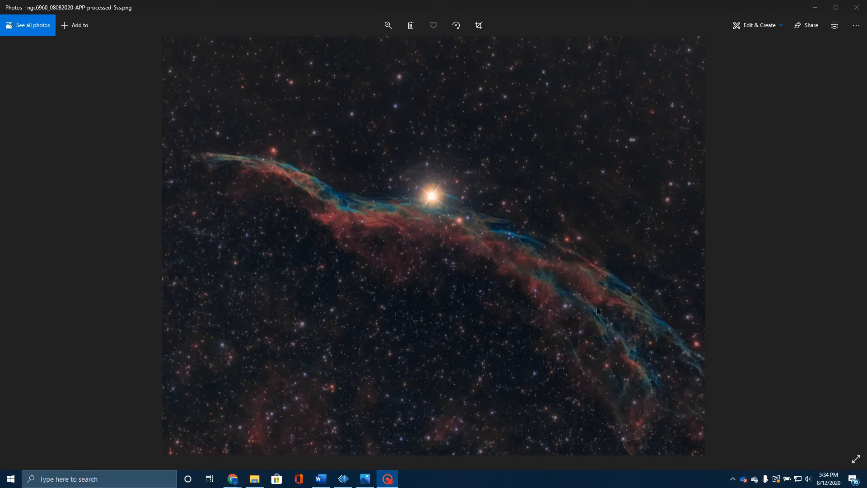
mouse_move(537, 330)
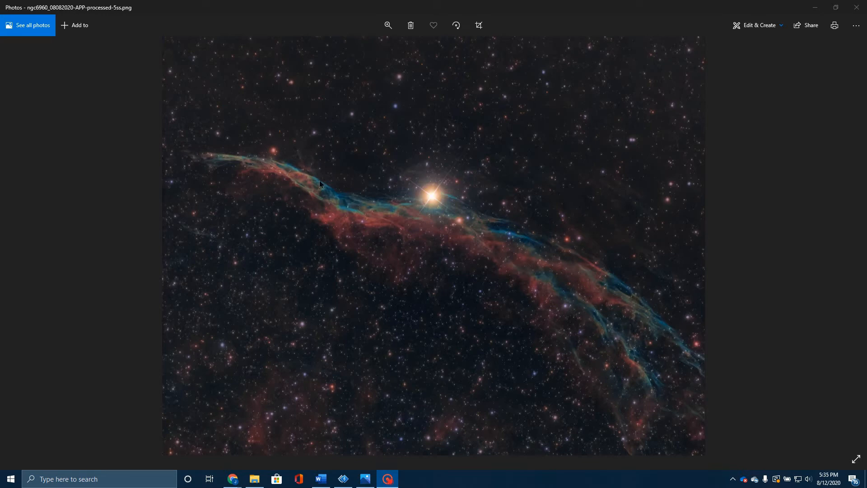
mouse_move(634, 301)
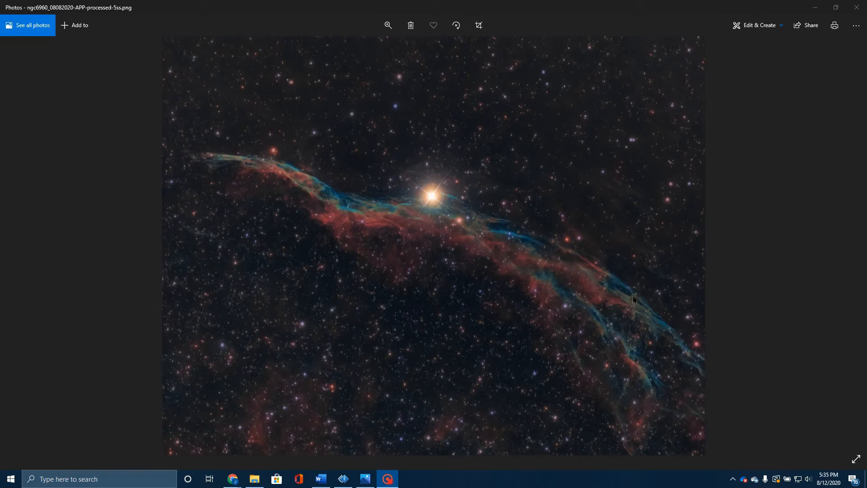
mouse_move(596, 317)
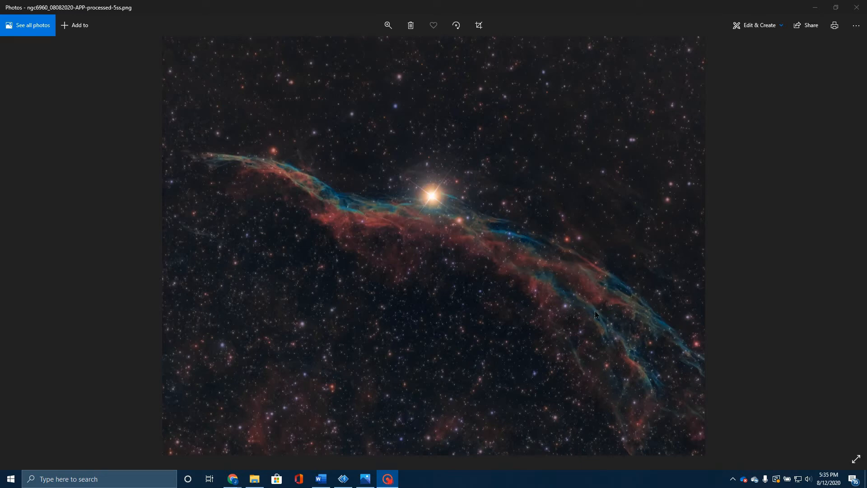
mouse_move(539, 285)
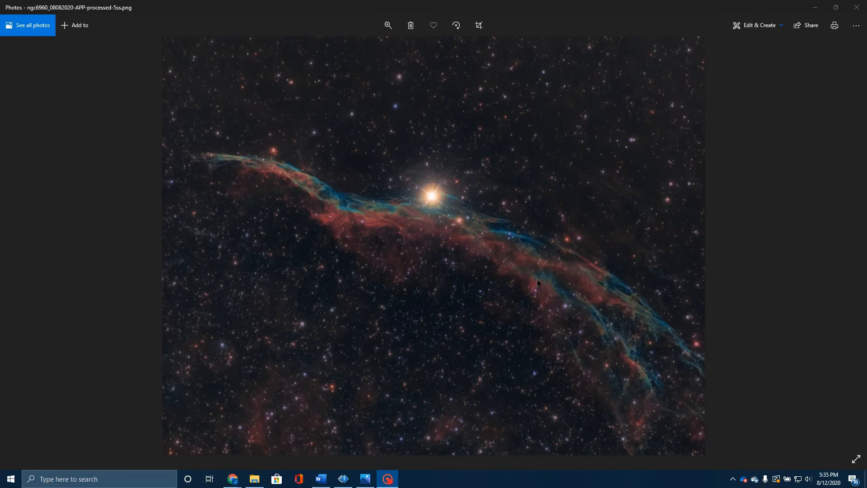
mouse_move(523, 165)
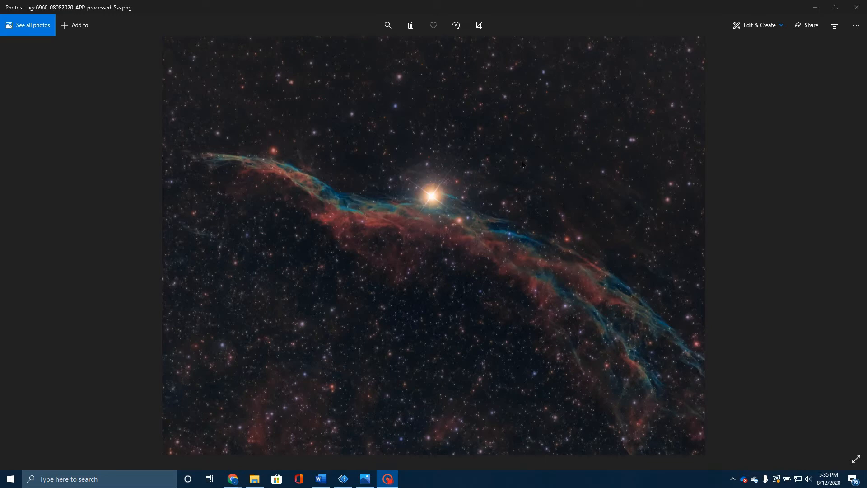
mouse_move(348, 212)
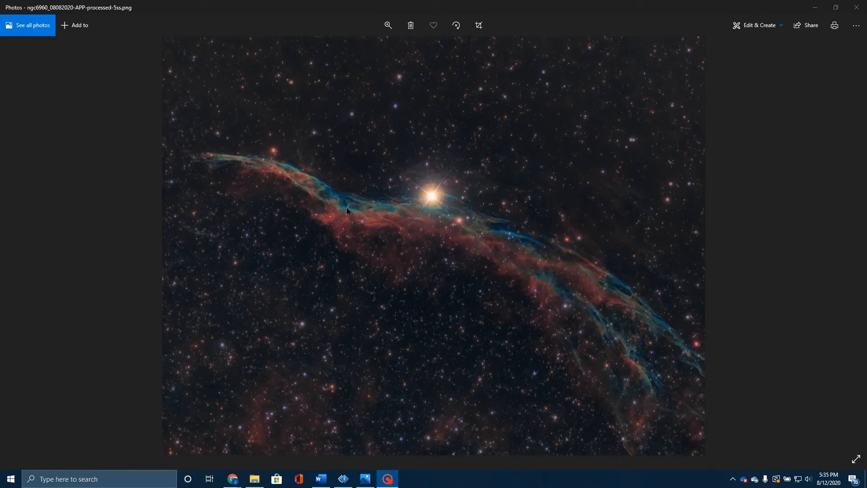
mouse_move(434, 229)
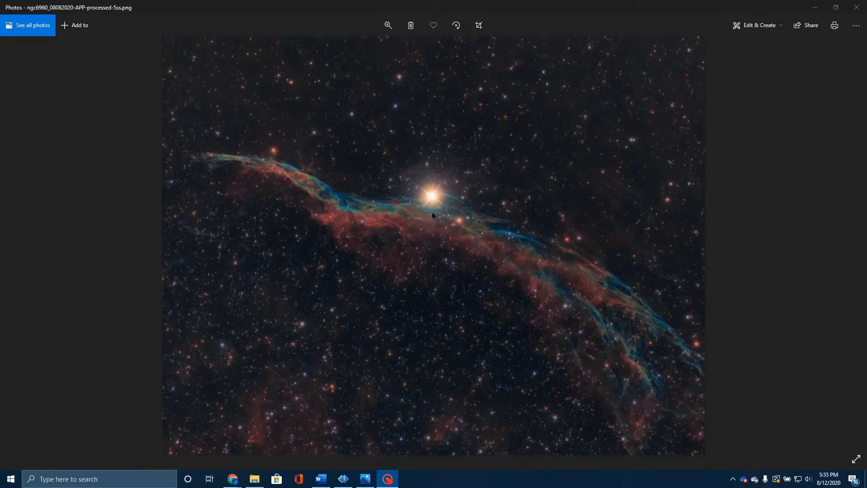
mouse_move(520, 218)
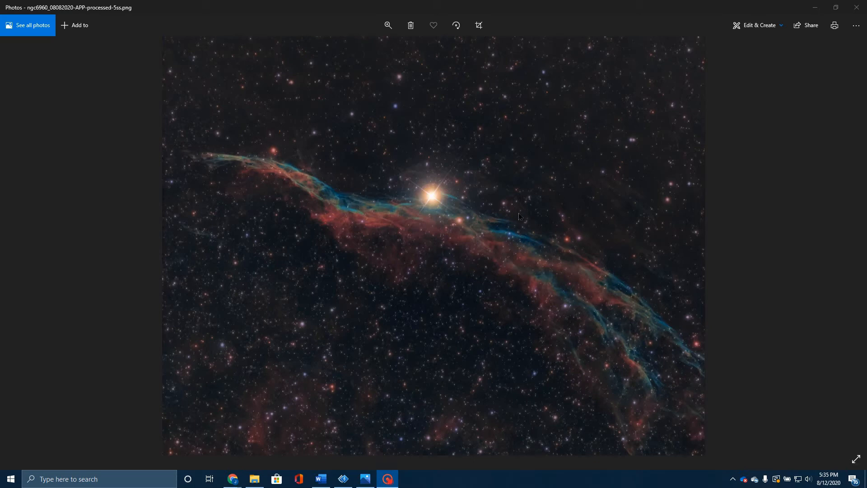
mouse_move(402, 389)
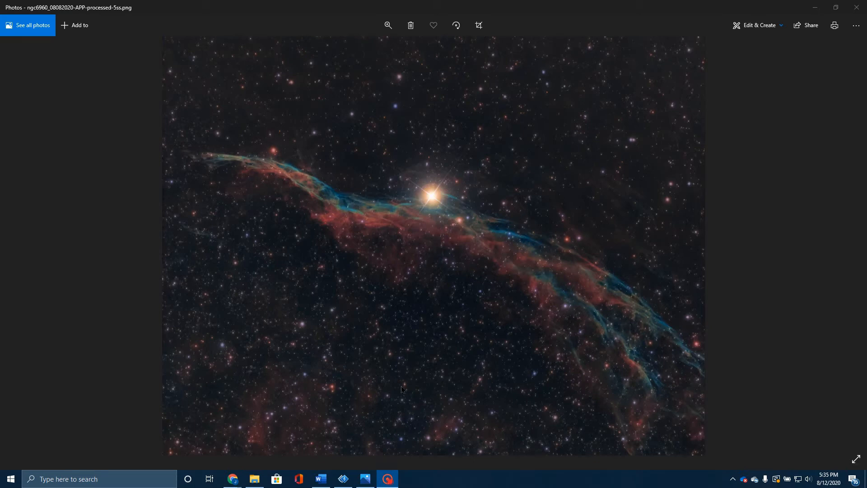
mouse_move(442, 238)
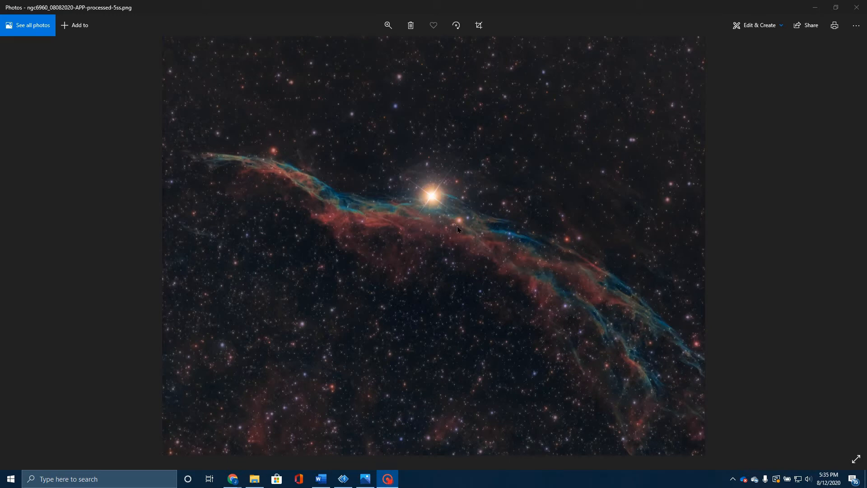
mouse_move(479, 250)
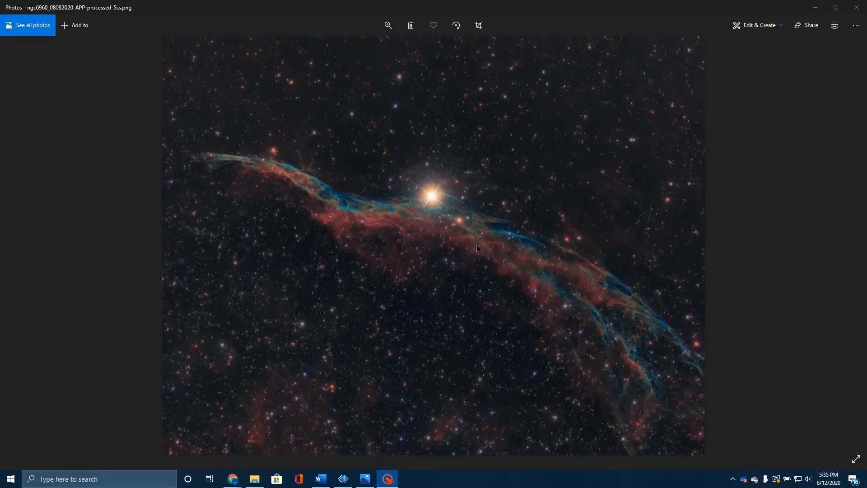
mouse_move(401, 158)
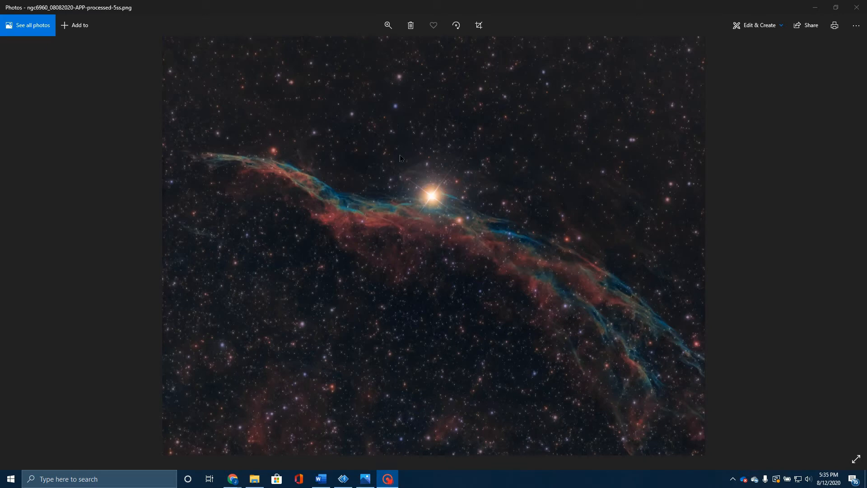
mouse_move(502, 258)
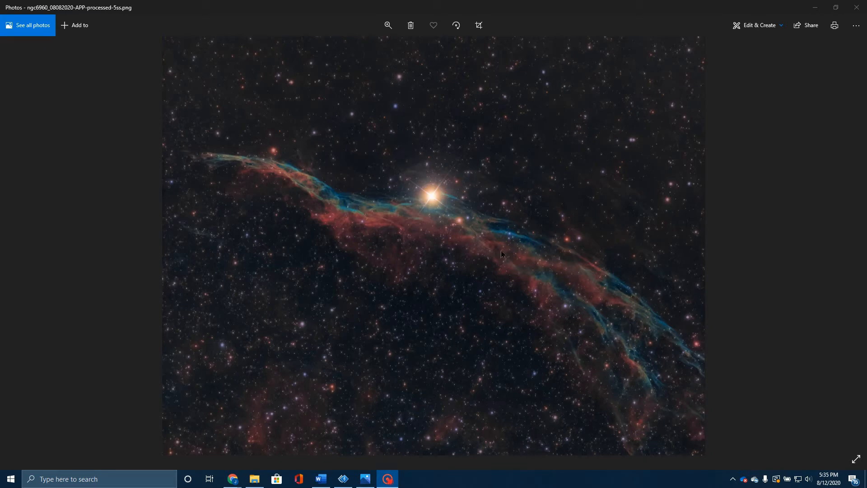
mouse_move(359, 152)
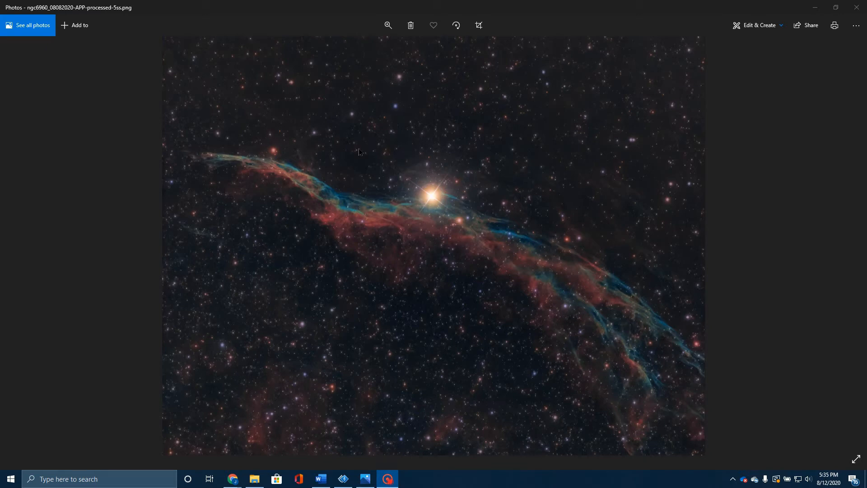
mouse_move(608, 307)
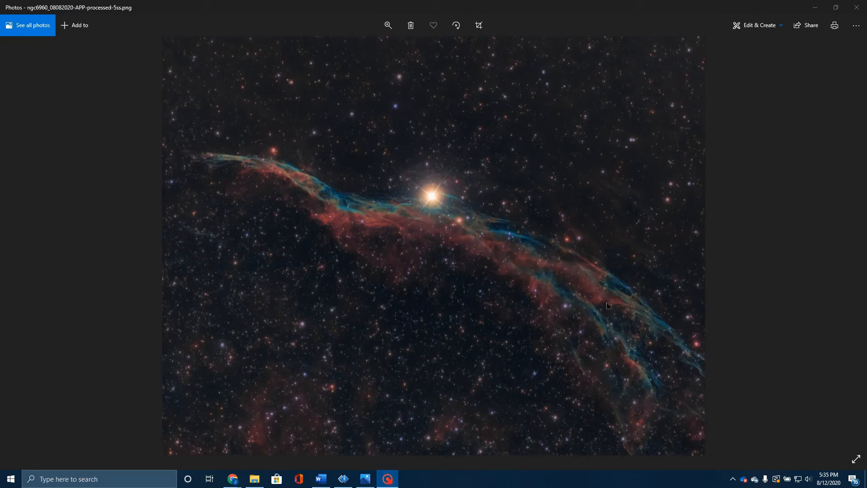
mouse_move(418, 221)
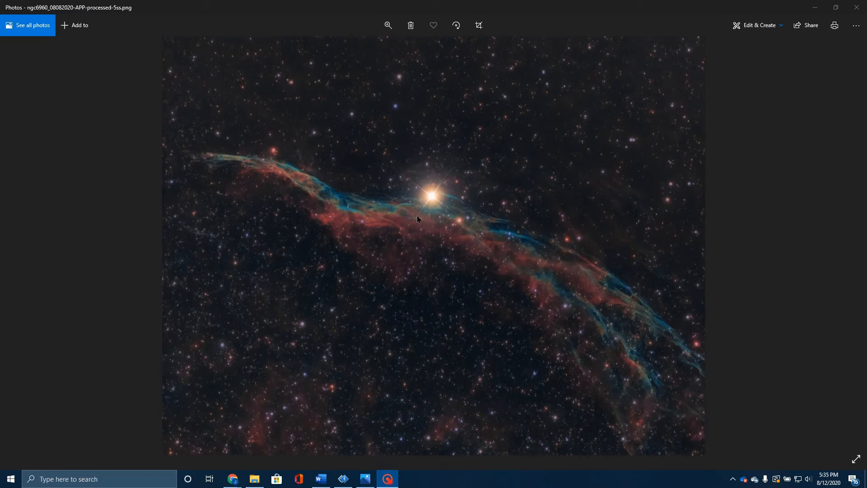
mouse_move(611, 351)
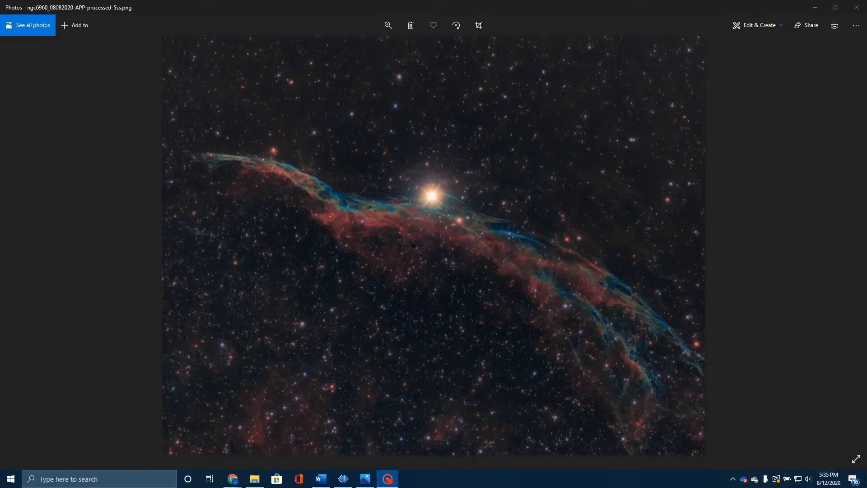
mouse_move(427, 226)
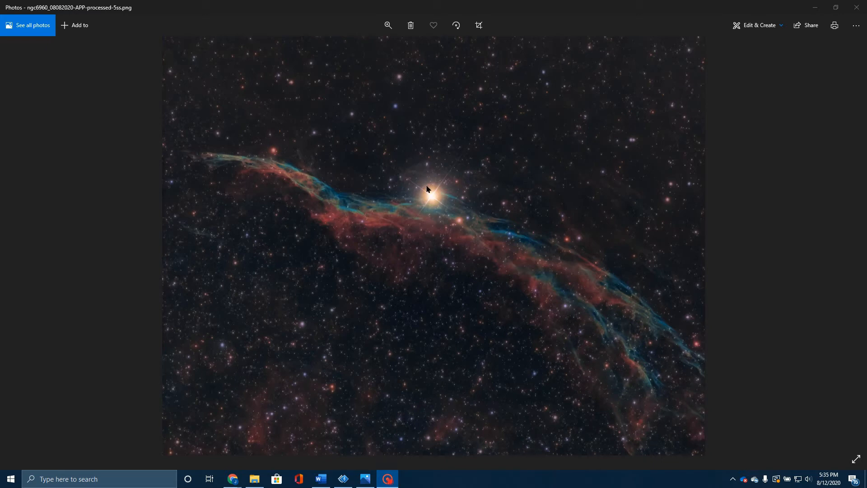
mouse_move(436, 214)
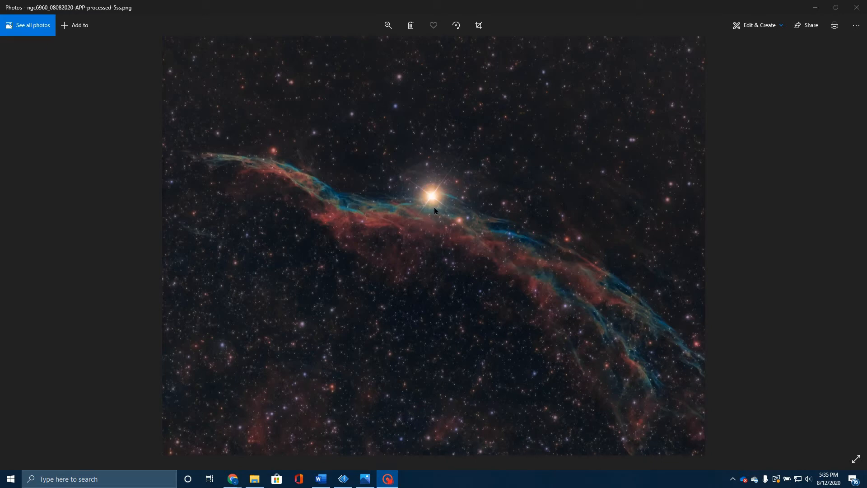
mouse_move(423, 227)
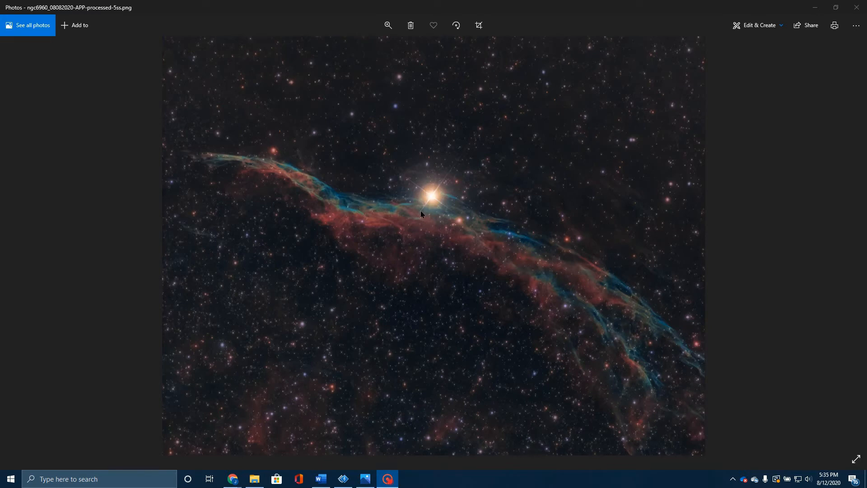
mouse_move(406, 234)
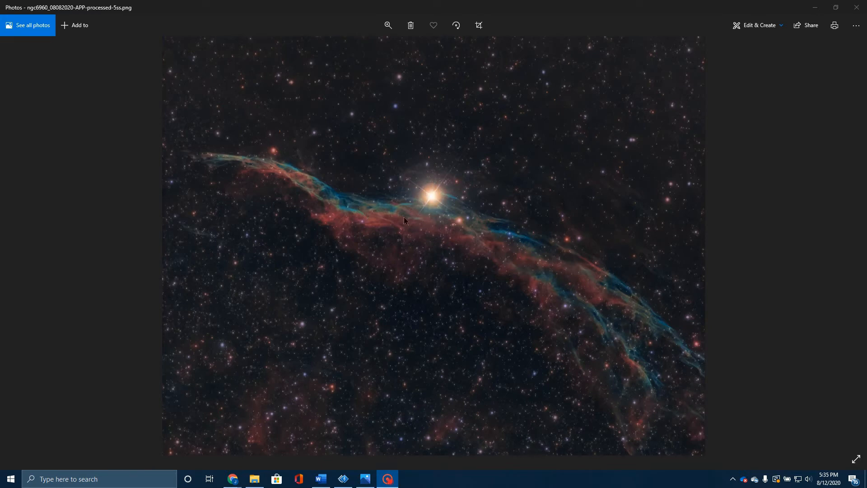
mouse_move(410, 198)
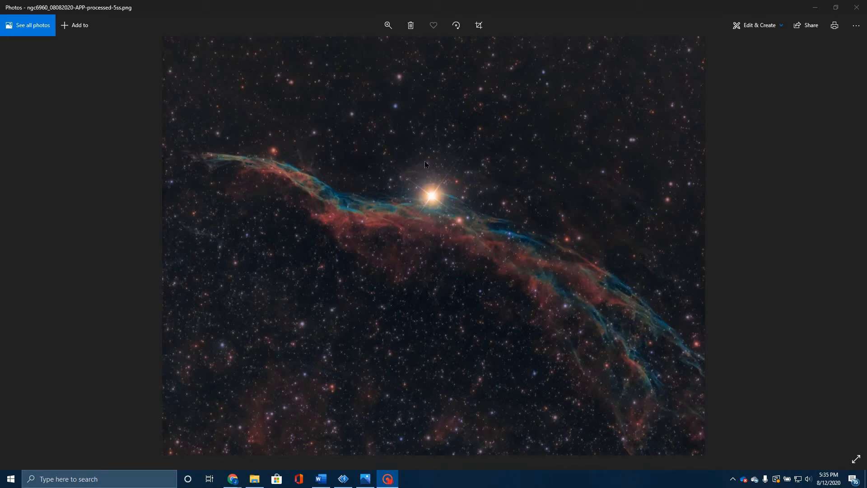
mouse_move(402, 177)
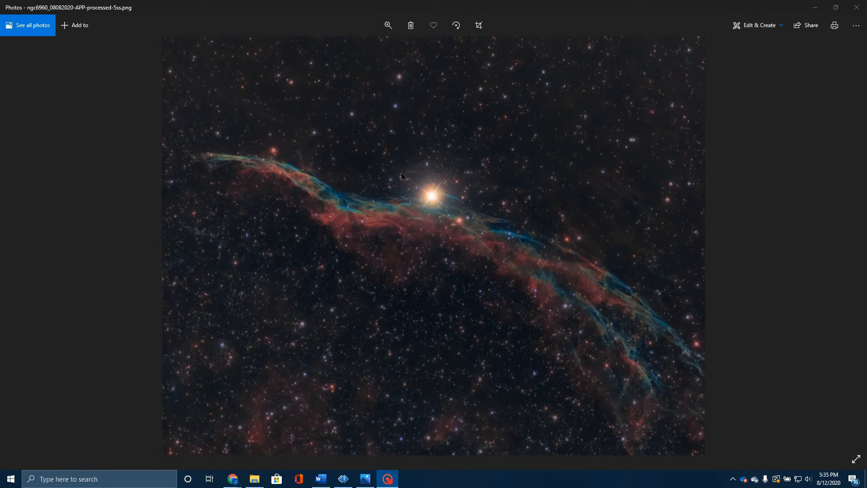
mouse_move(441, 189)
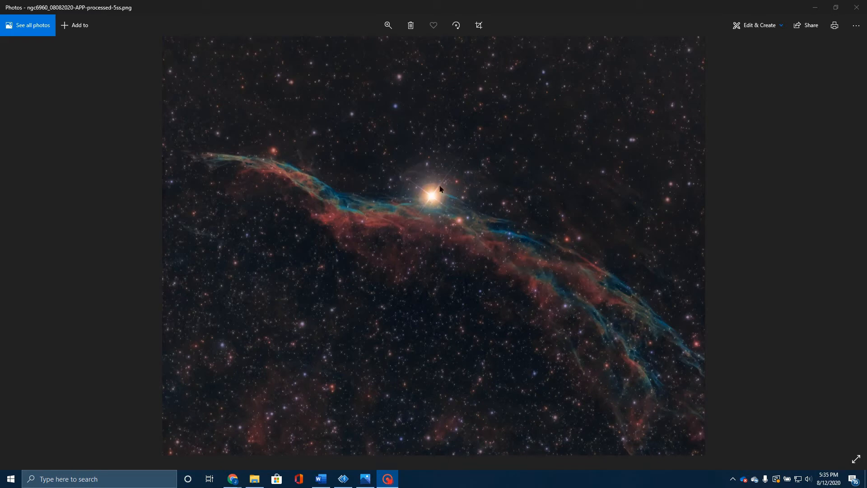
mouse_move(432, 207)
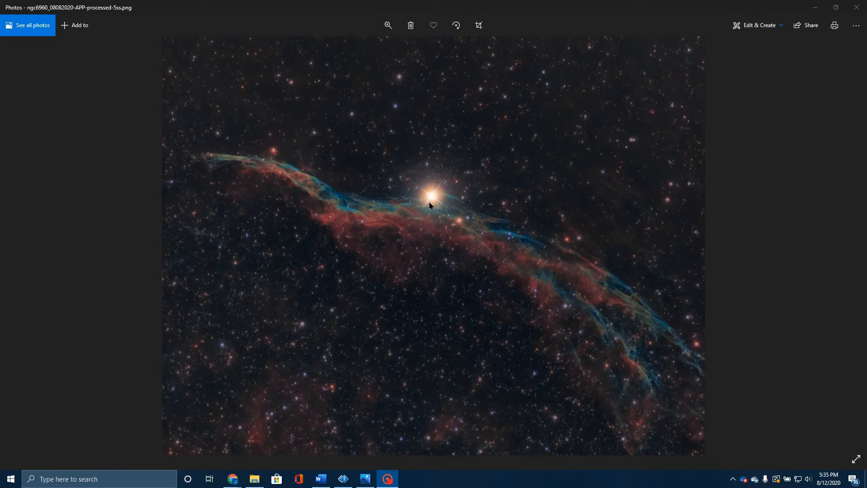
mouse_move(254, 174)
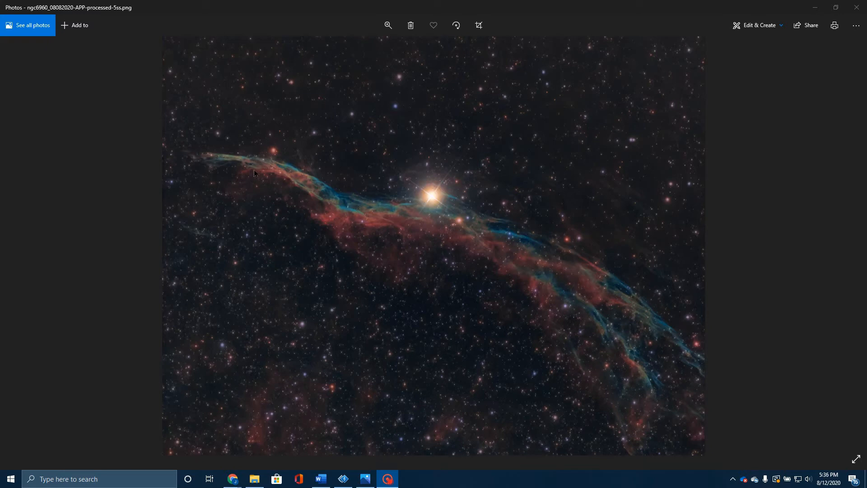
mouse_move(405, 226)
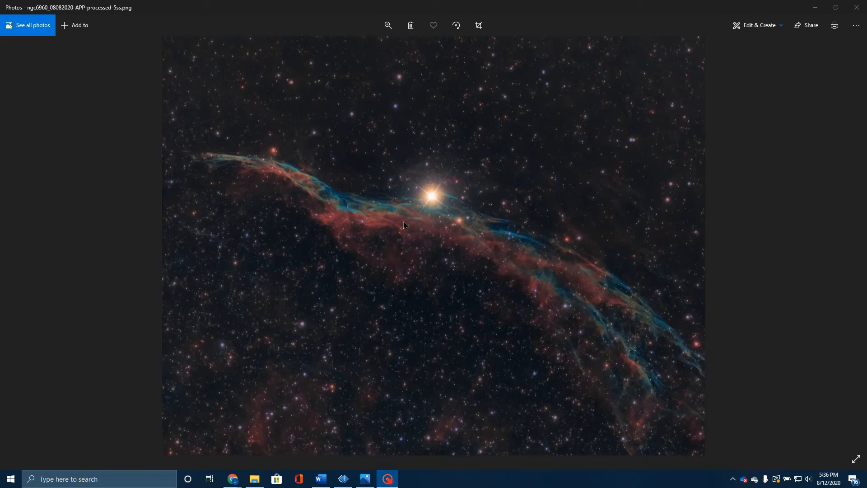
mouse_move(385, 246)
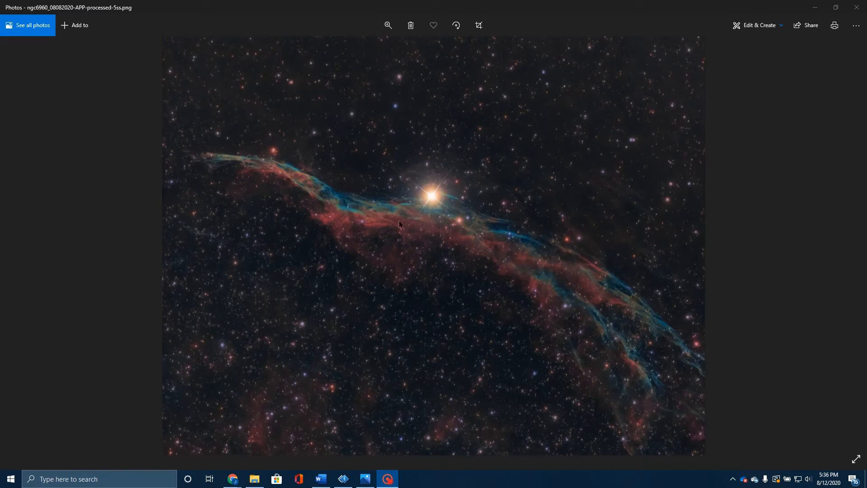
mouse_move(557, 312)
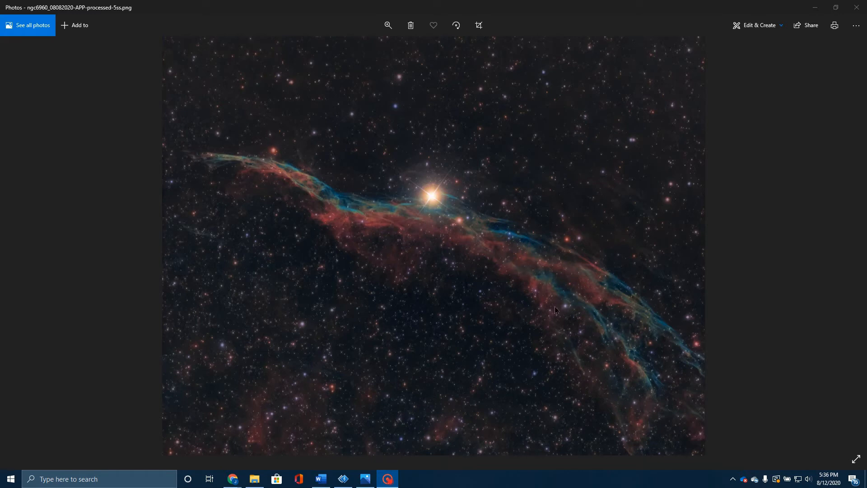
mouse_move(424, 257)
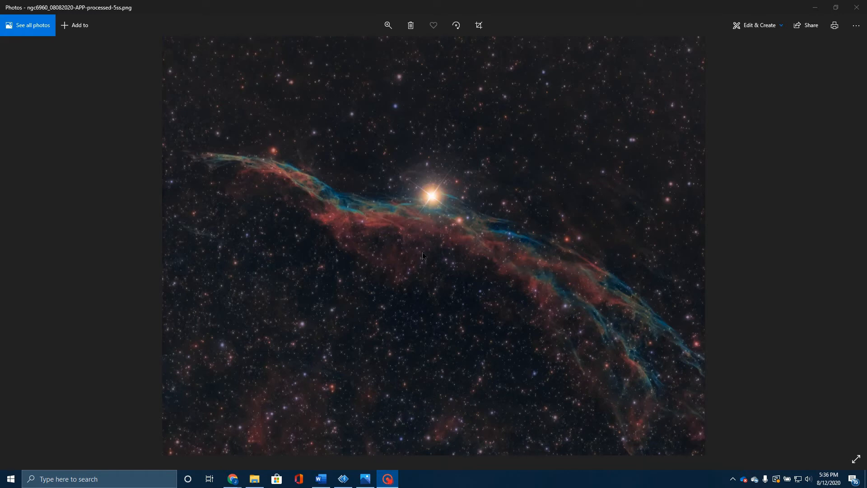
mouse_move(435, 183)
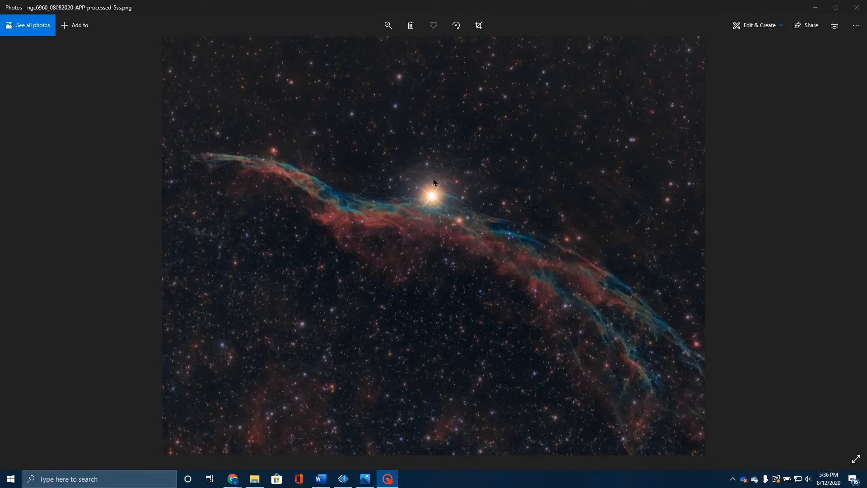
mouse_move(262, 157)
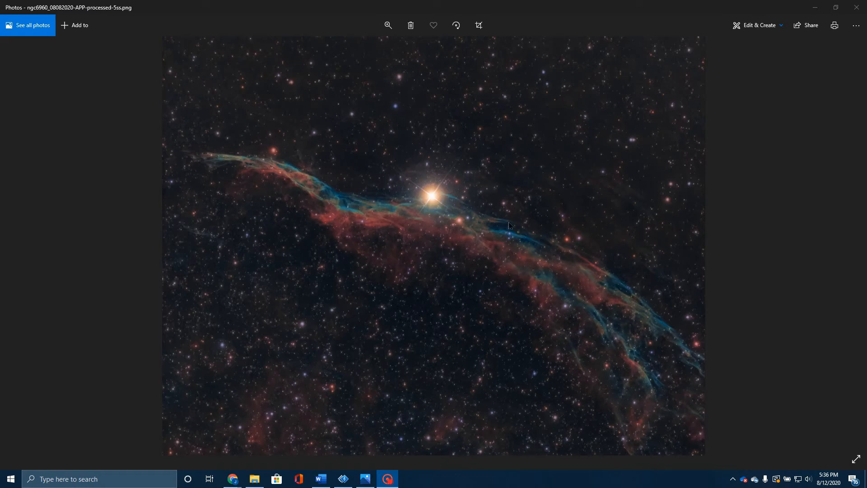
mouse_move(424, 230)
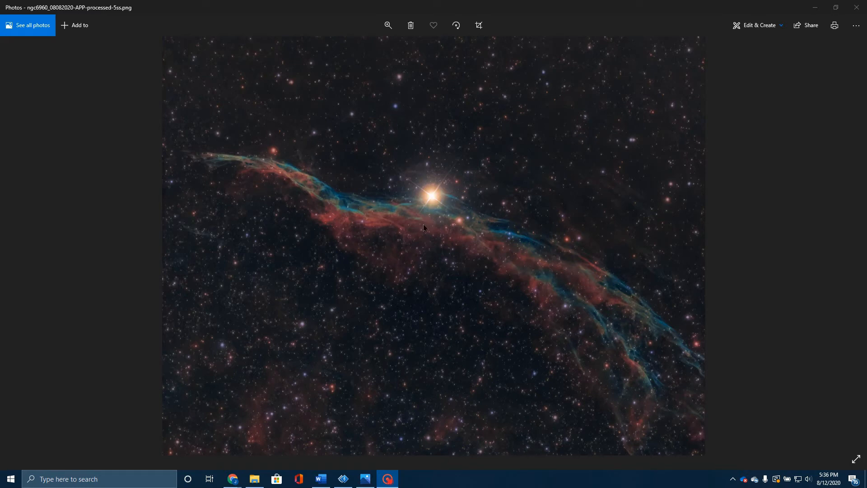
mouse_move(436, 167)
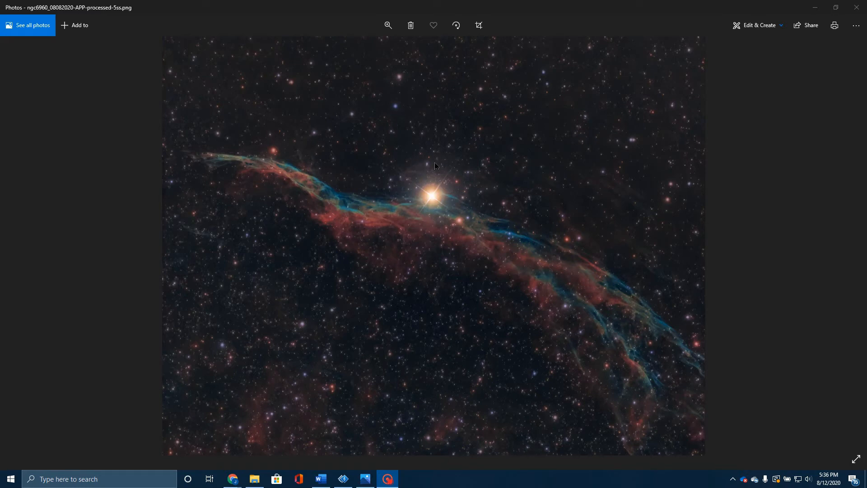
mouse_move(414, 176)
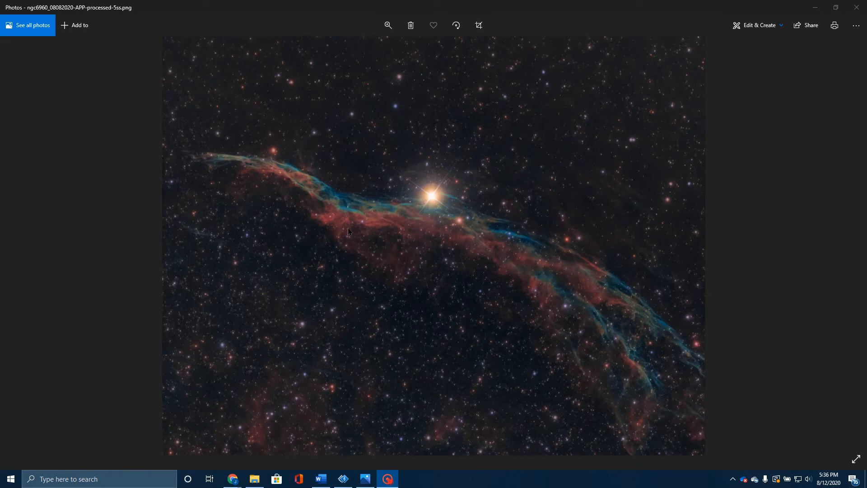
mouse_move(378, 75)
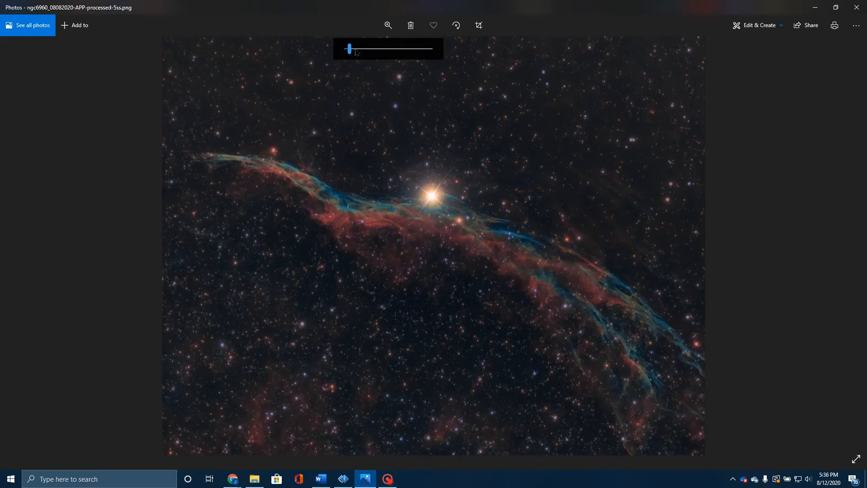
Step: Drag the zoom slider to magnify the red and blue filaments below the bright star
left_click_drag(349, 49, 362, 49)
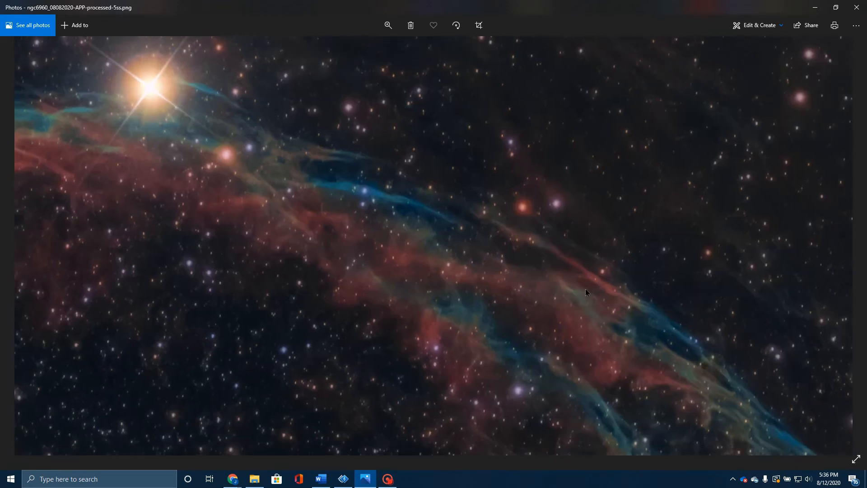
mouse_move(465, 221)
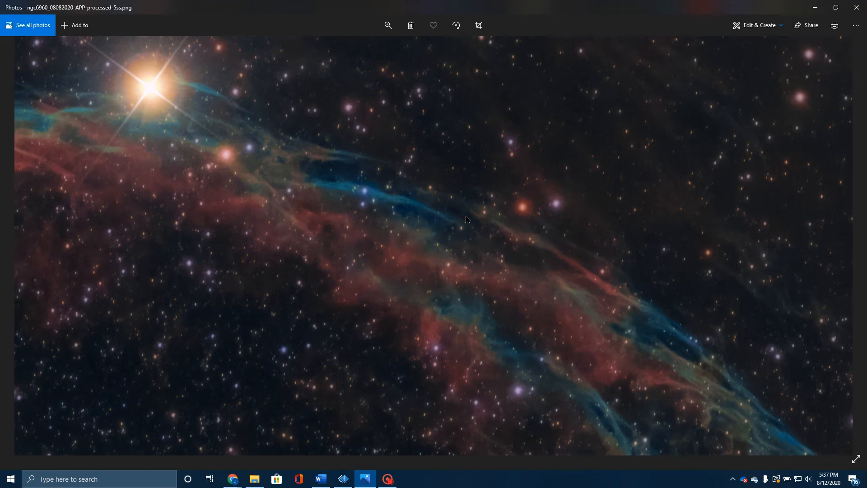
mouse_move(397, 130)
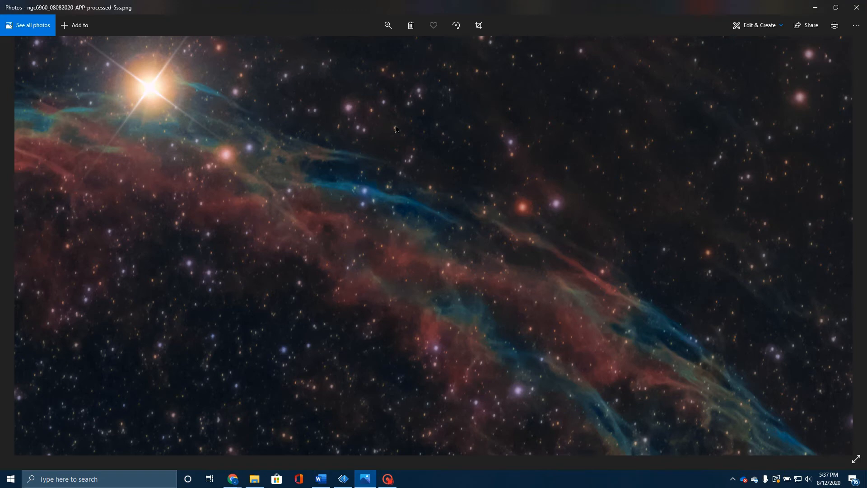
mouse_move(385, 145)
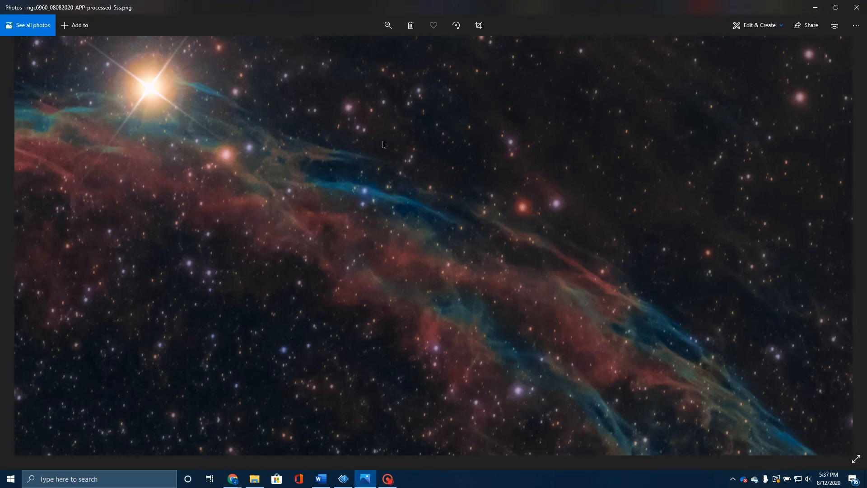
mouse_move(336, 306)
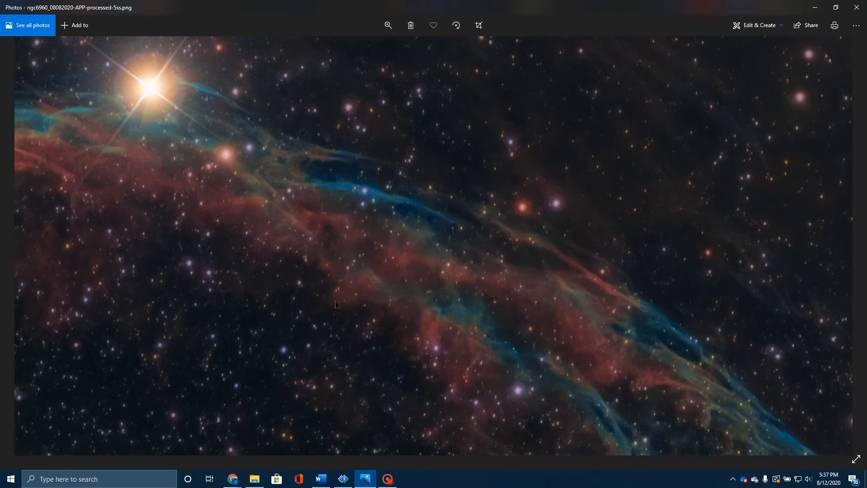
mouse_move(229, 190)
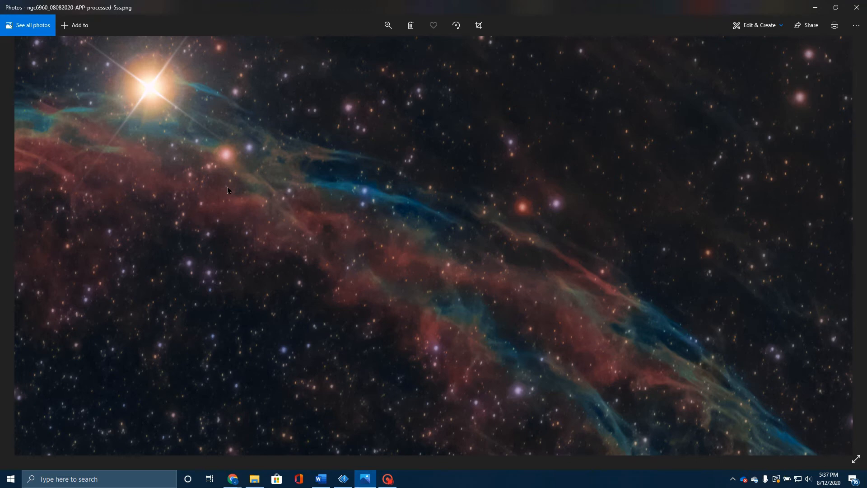
mouse_move(363, 118)
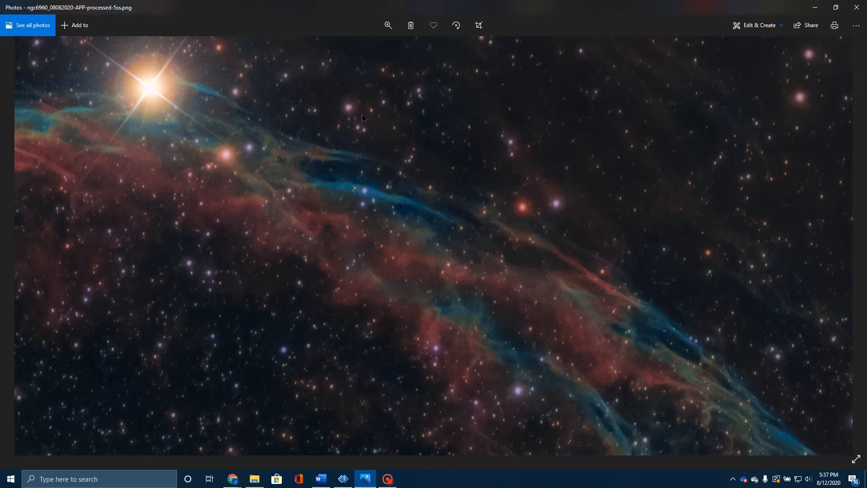
mouse_move(540, 274)
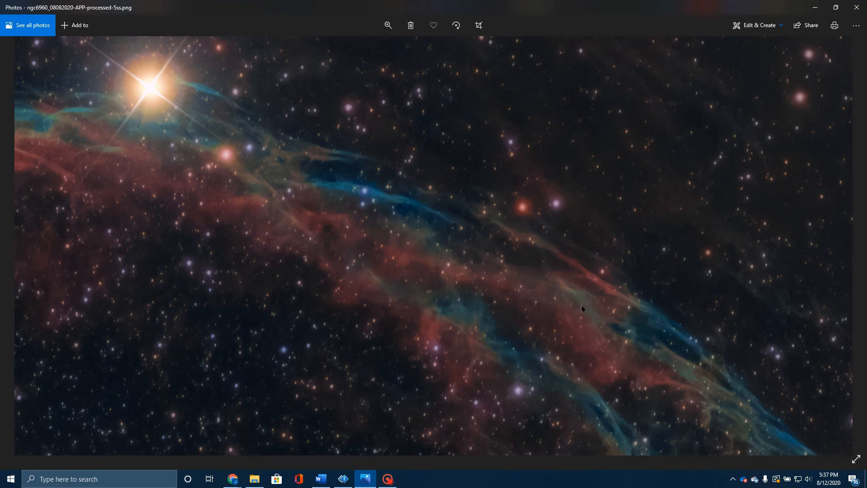
mouse_move(261, 53)
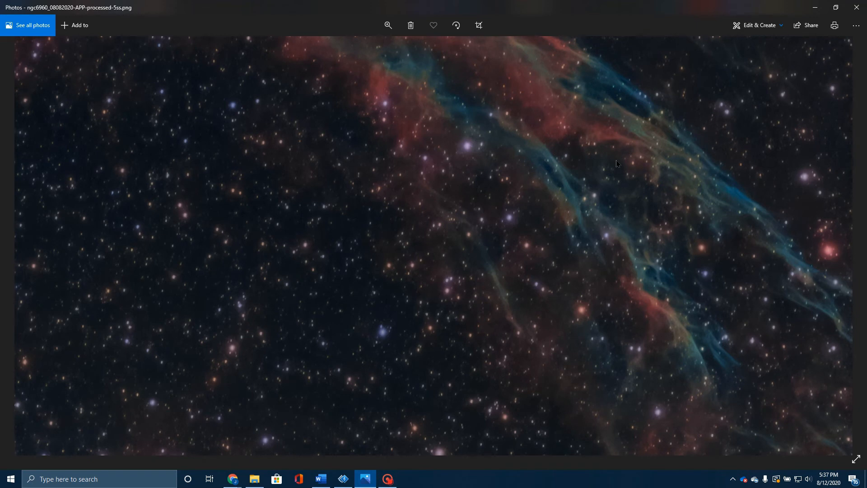
mouse_move(584, 233)
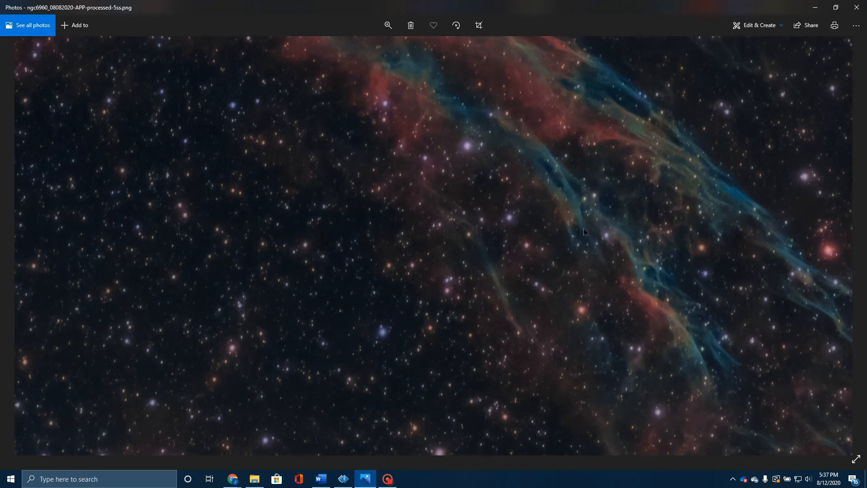
mouse_move(401, 207)
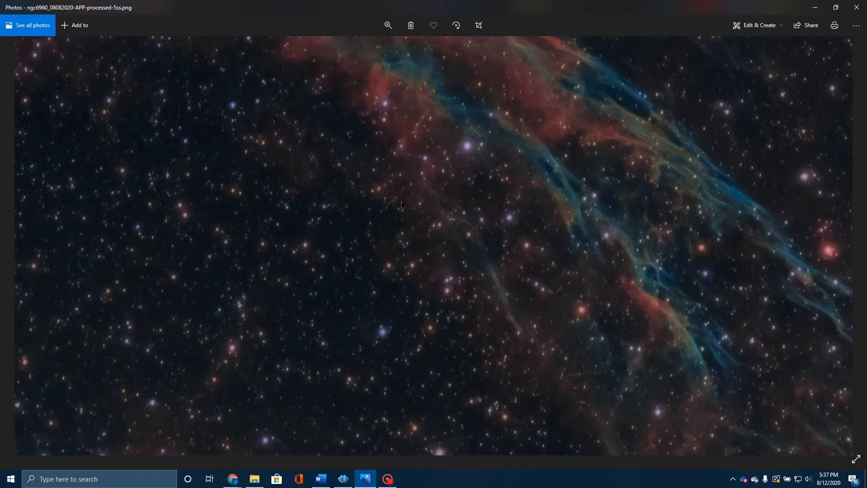
Step: Zoom partly out so the whole nebula arc spans the window width
left_click(388, 25)
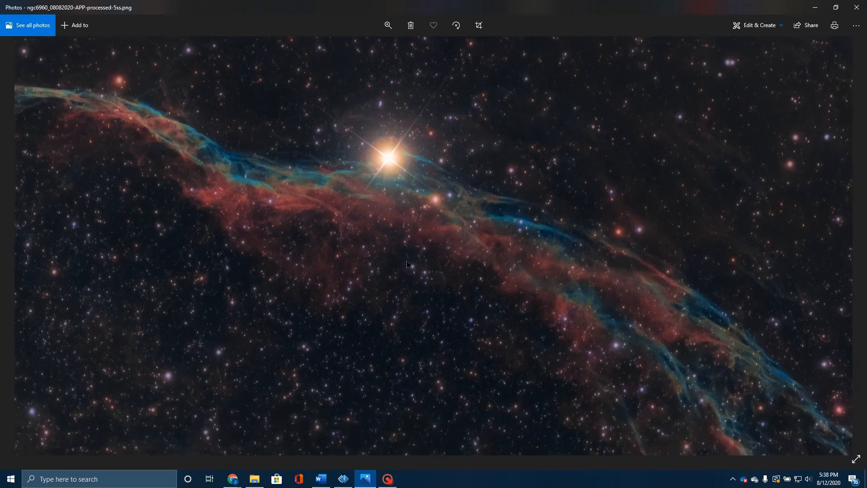
mouse_move(387, 38)
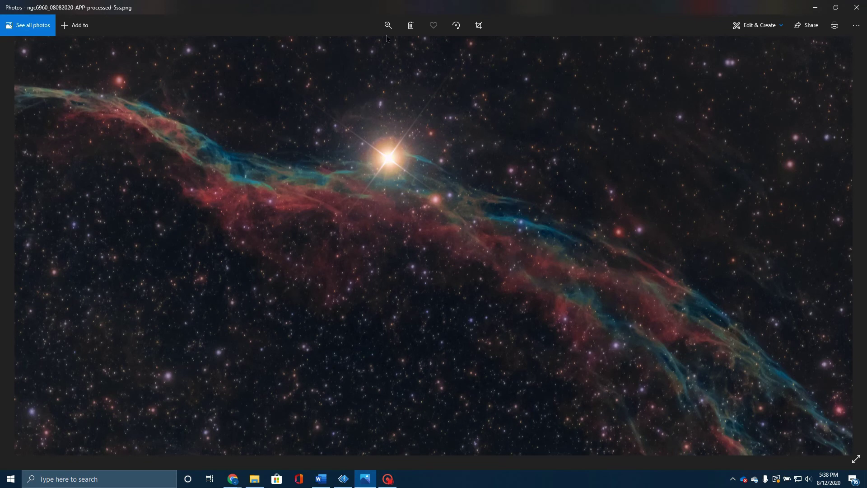
Step: Fit the whole photo in the window and bring the screen recorder to the front
left_click(388, 24)
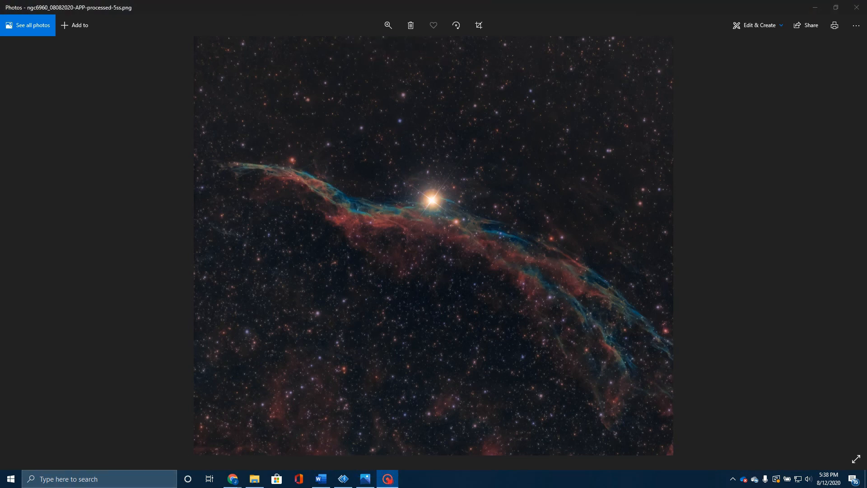
left_click(388, 479)
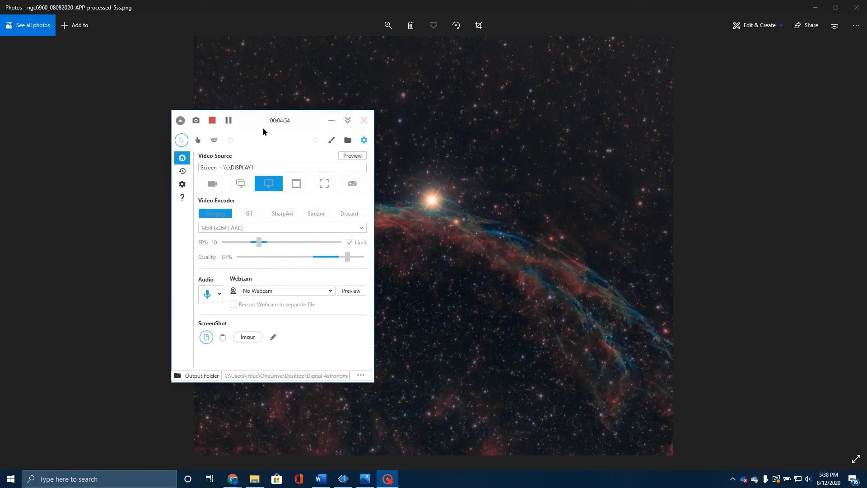